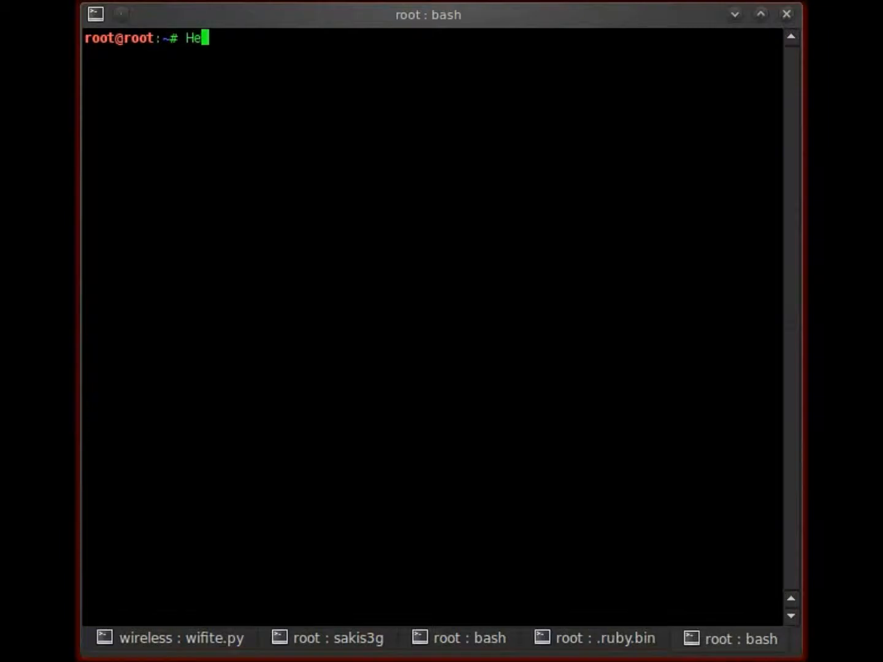
- Start a fresh note recalling the past SMTP lesson covered SMTP service version detection
{"action": "key", "text": "Return"}
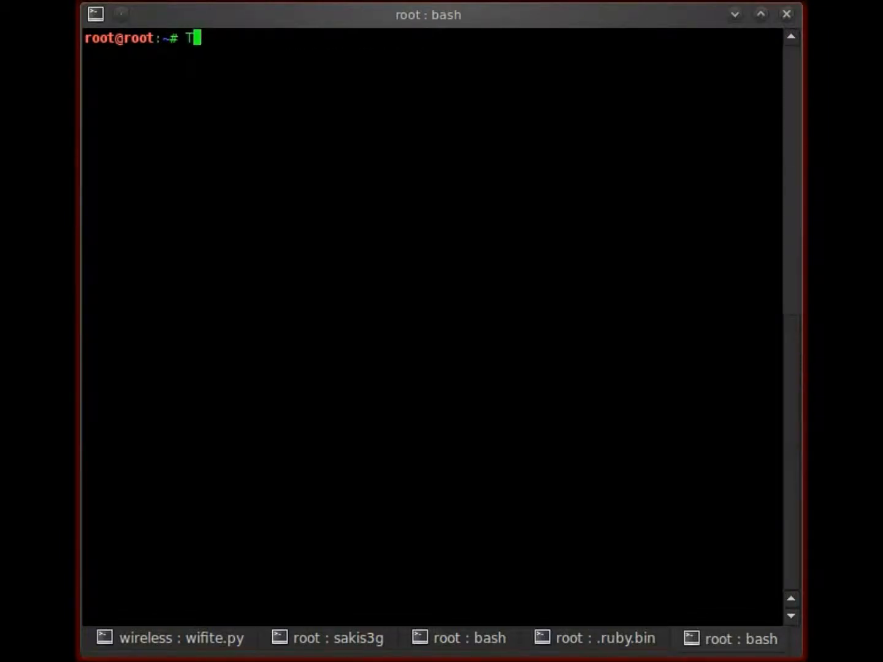
{"action": "type", "text": "N the past s"}
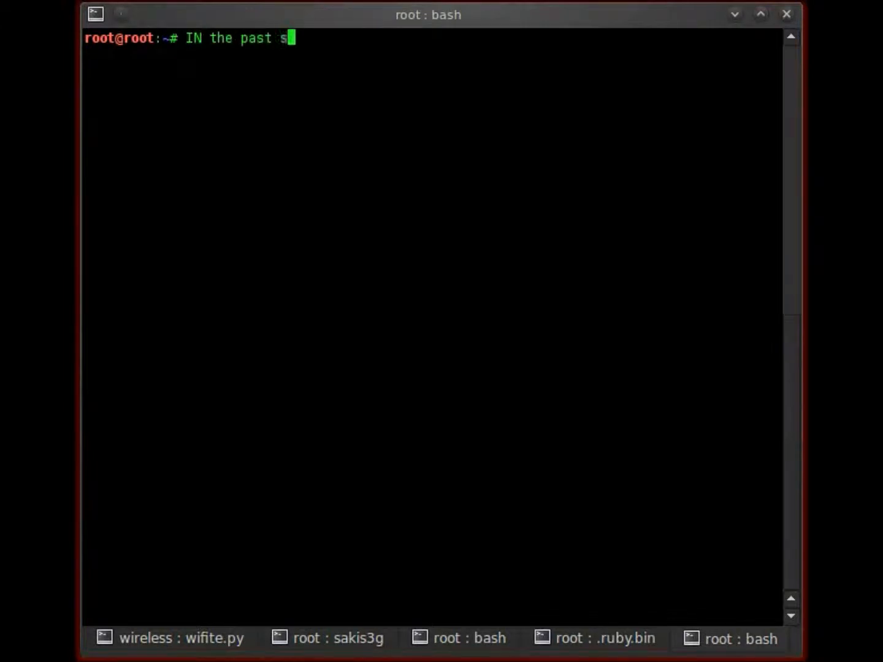
{"action": "type", "text": "mtp lesson"}
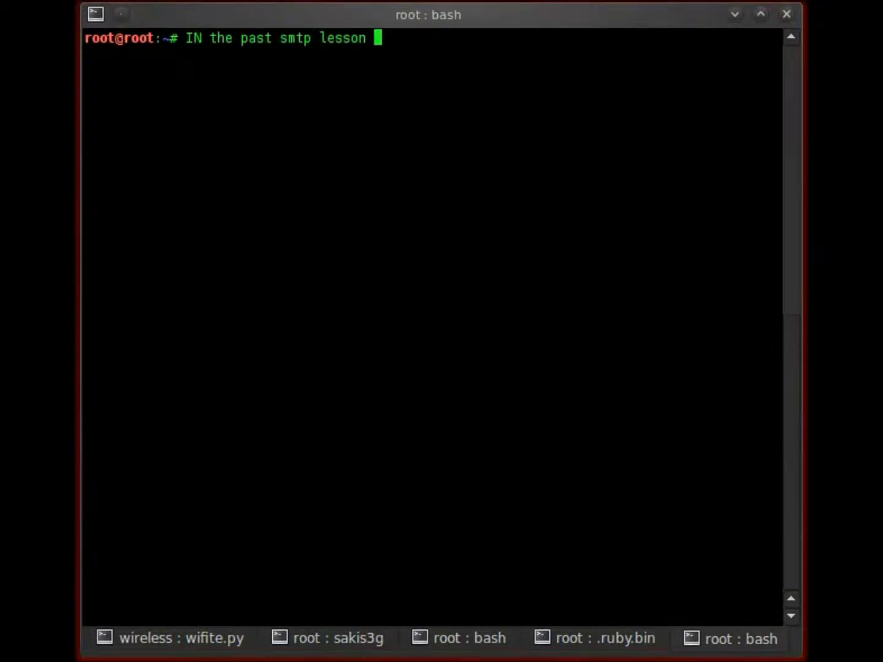
{"action": "type", "text": "we went th"}
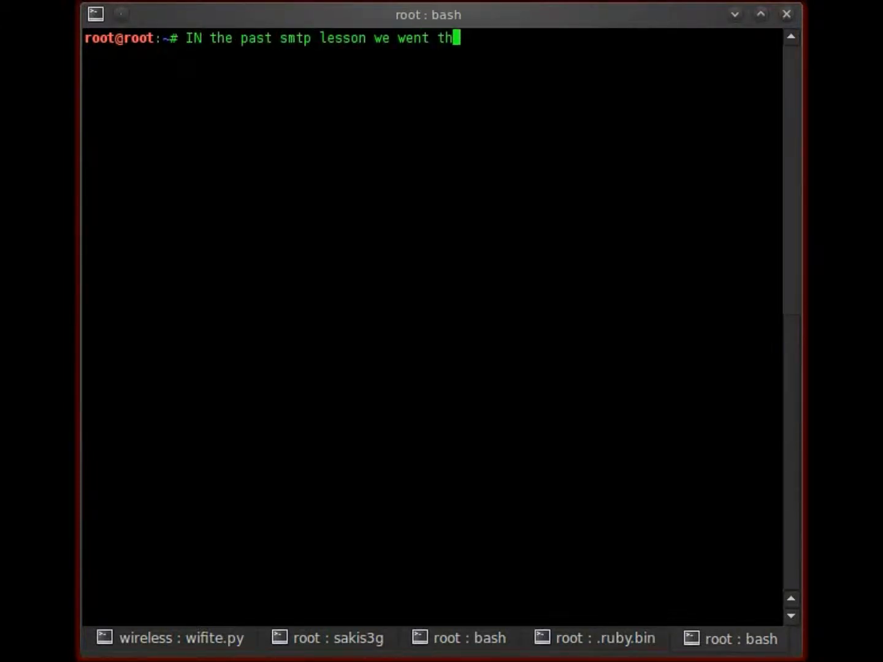
{"action": "type", "text": "rough"}
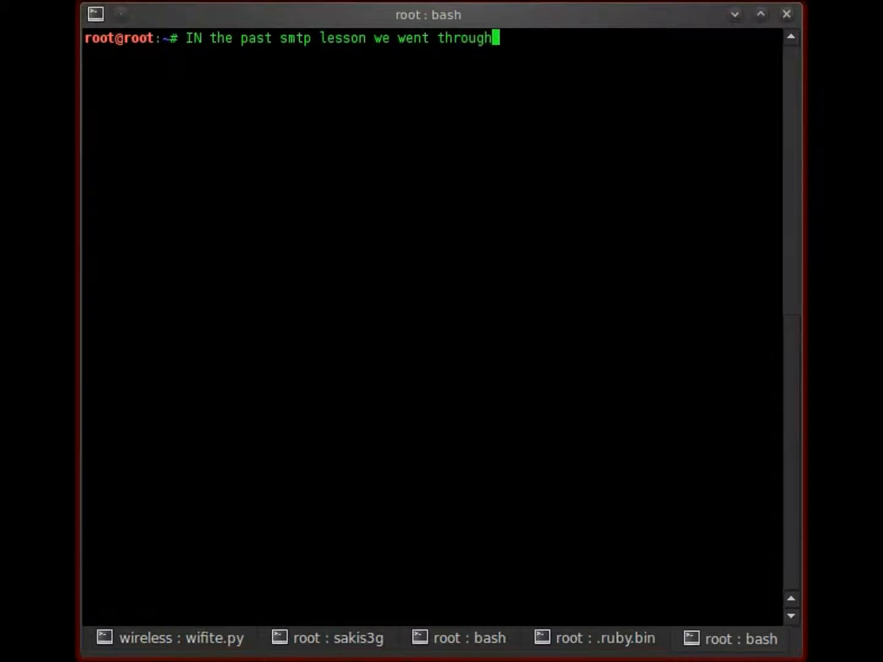
{"action": "type", "text": "a"}
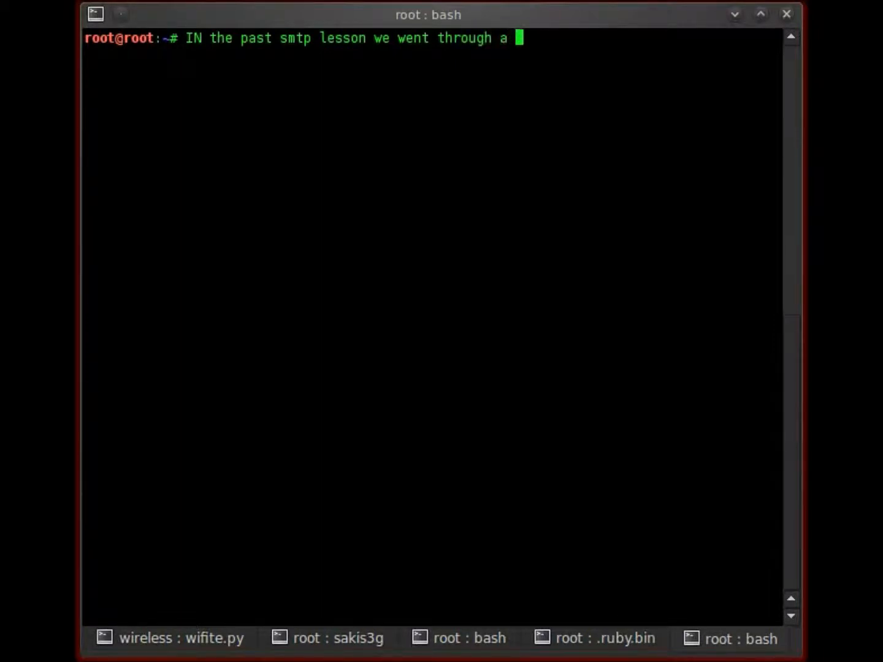
{"action": "type", "text": "smtp se"}
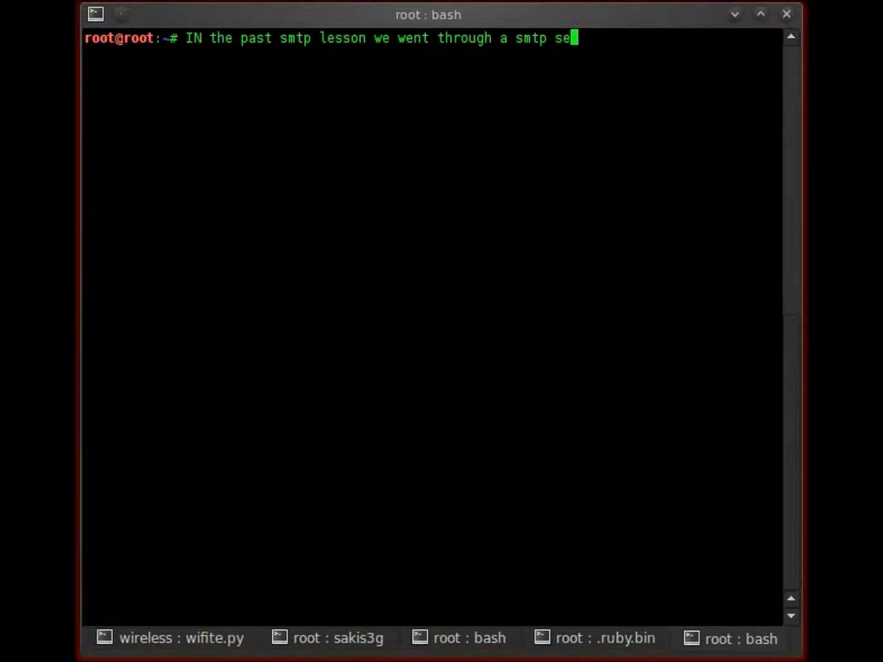
{"action": "type", "text": "version detection auxiliary."}
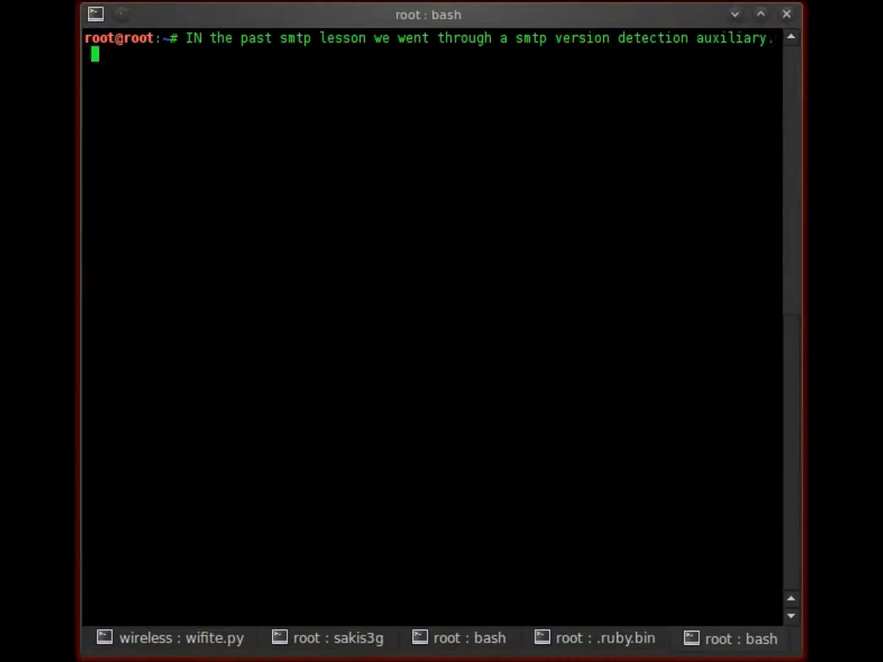
- Continue the note asking, now that the version is known, how to go about finding more
{"action": "type", "text": "So"}
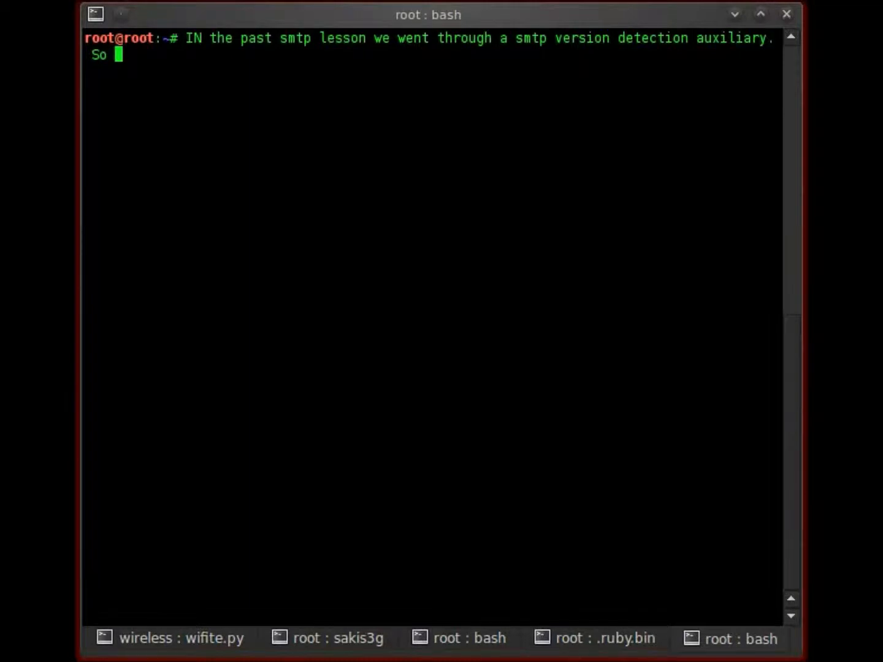
{"action": "type", "text": "now that we know t"}
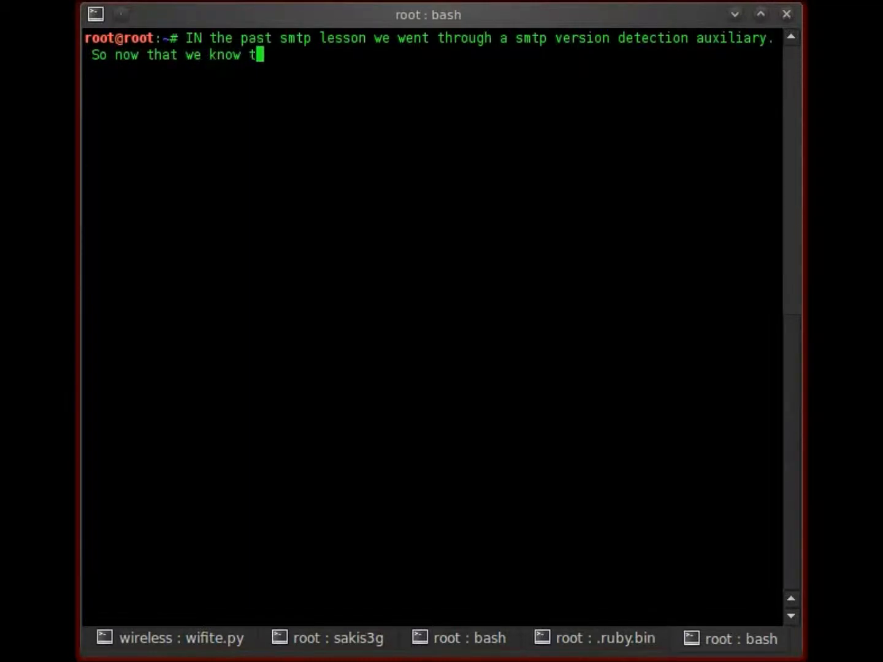
{"action": "type", "text": "he version"}
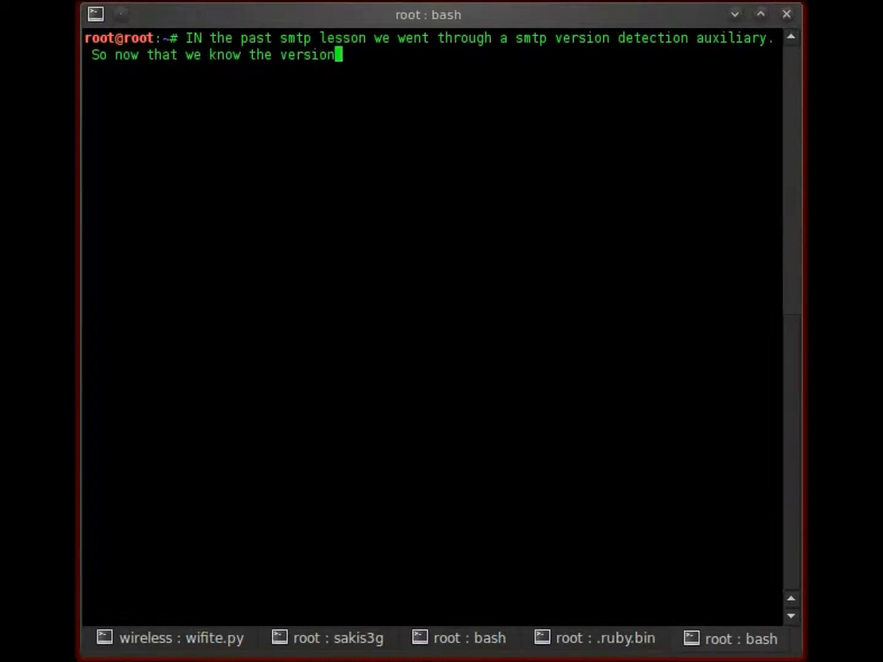
{"action": "type", "text": ", how do we g"}
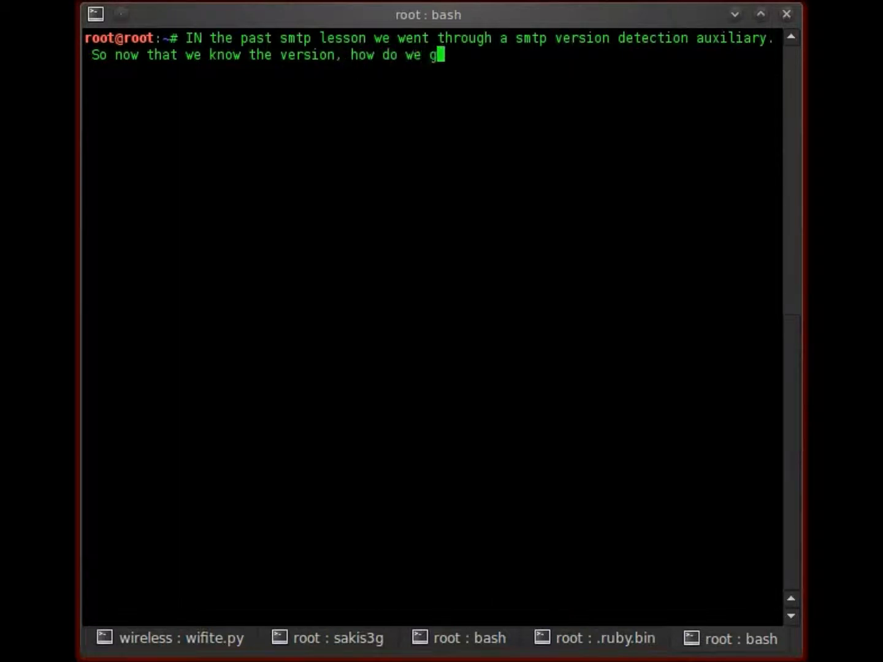
{"action": "type", "text": "o about findin"}
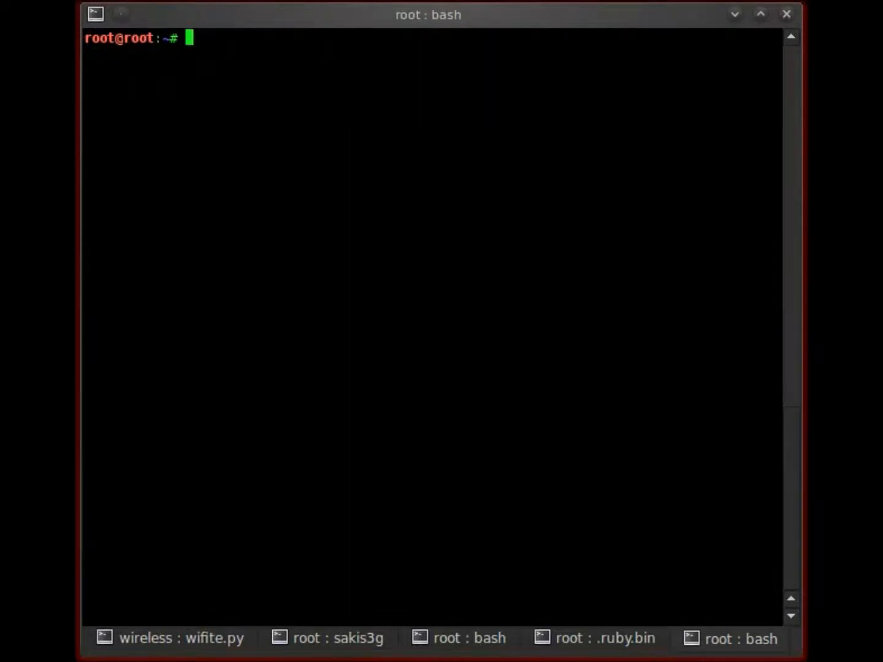
- Note that another auxiliary from the Metasploit framework will be used for this
{"action": "type", "text": "For this we"}
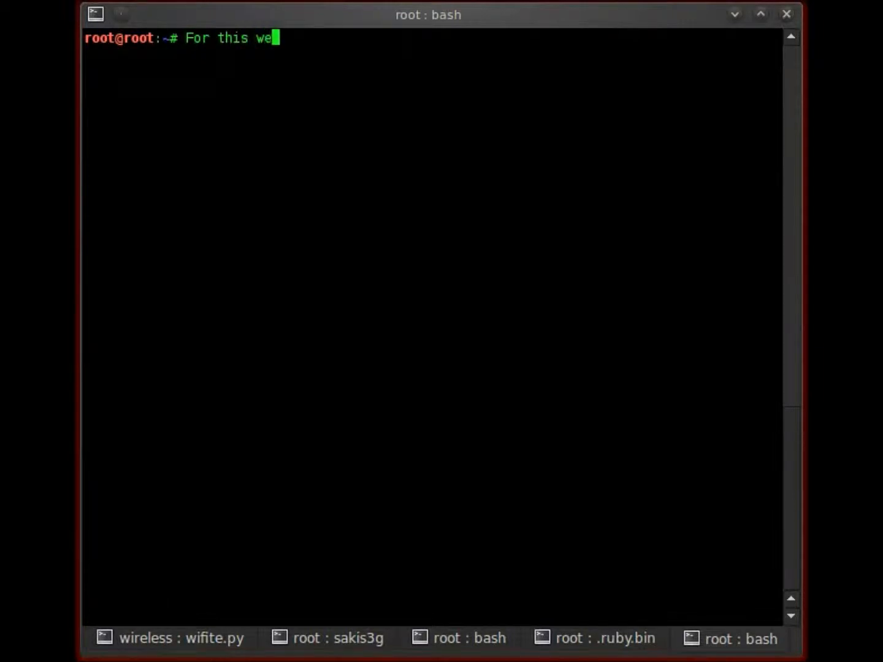
{"action": "type", "text": "will"}
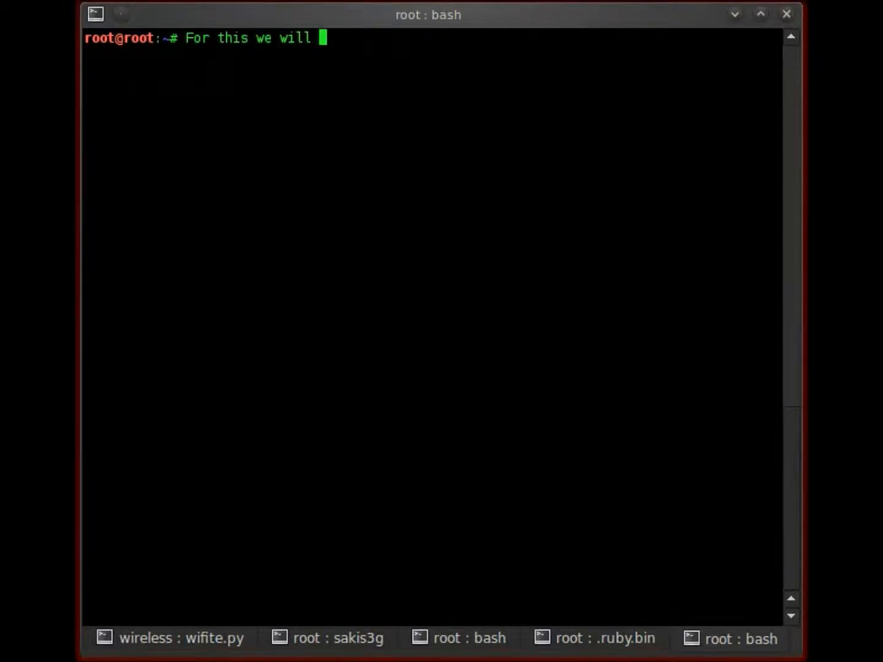
{"action": "type", "text": "use"}
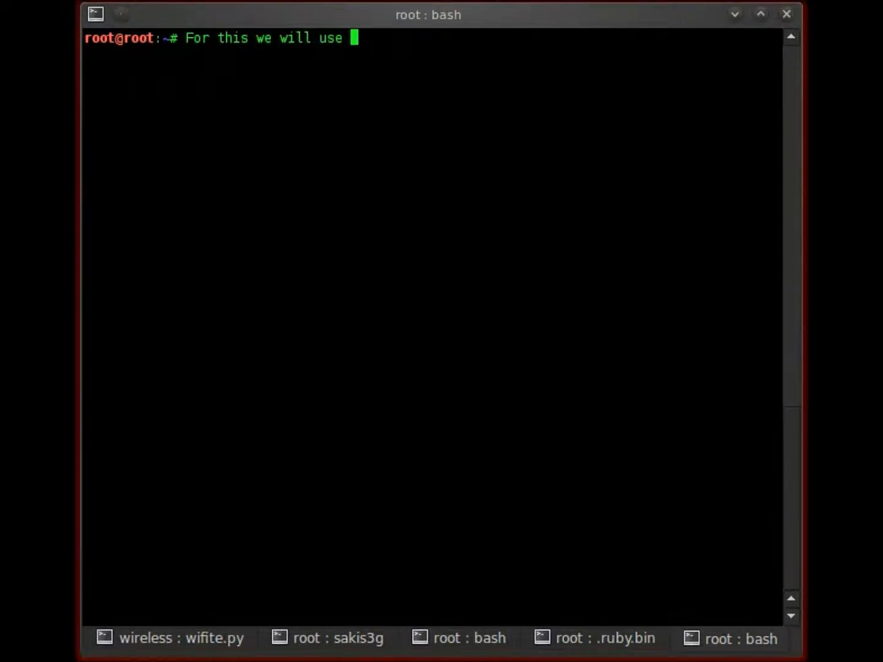
{"action": "type", "text": "another auxi"}
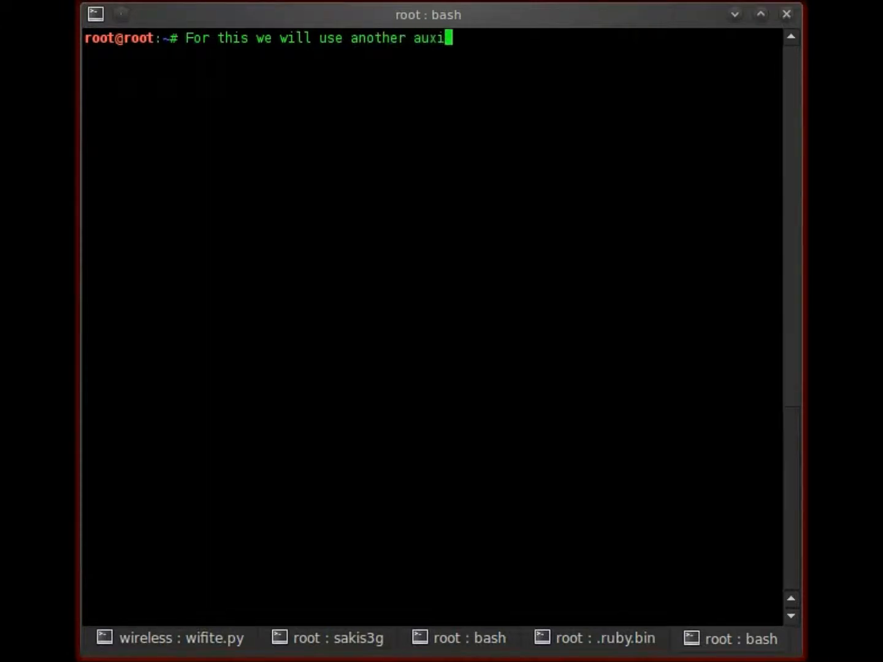
{"action": "type", "text": "liary from metasp"}
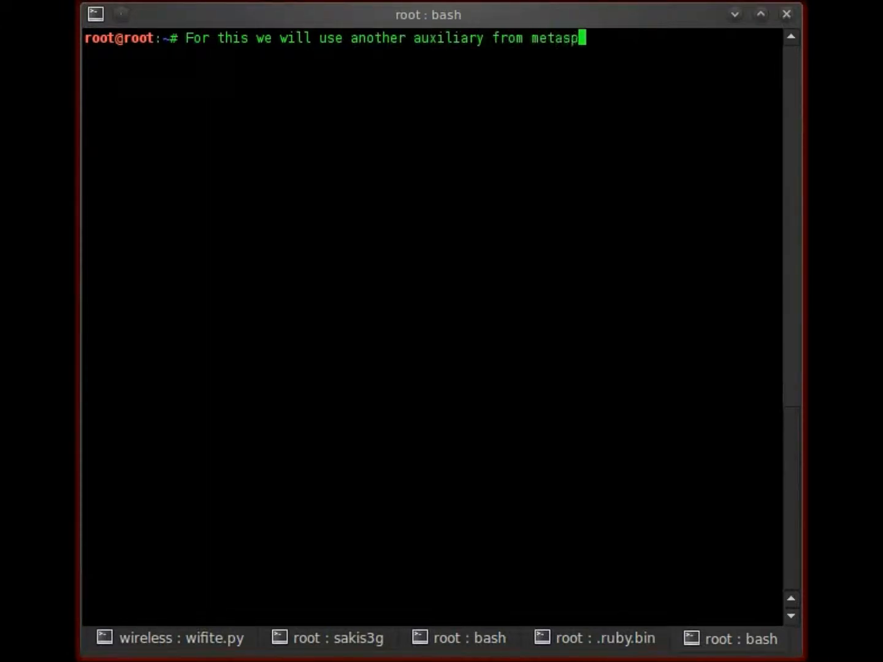
{"action": "type", "text": "loit framework"}
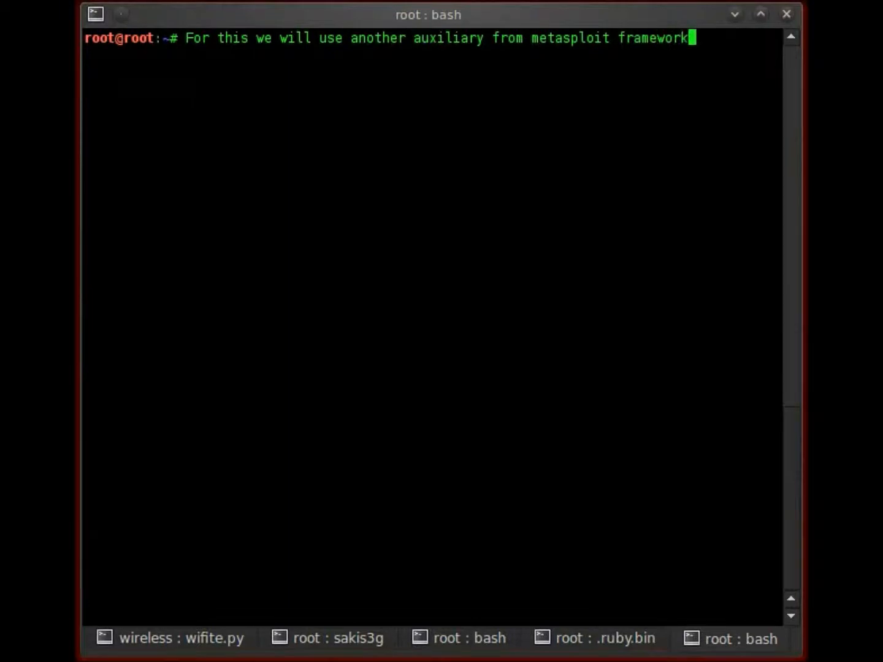
{"action": "type", "text": "call s"}
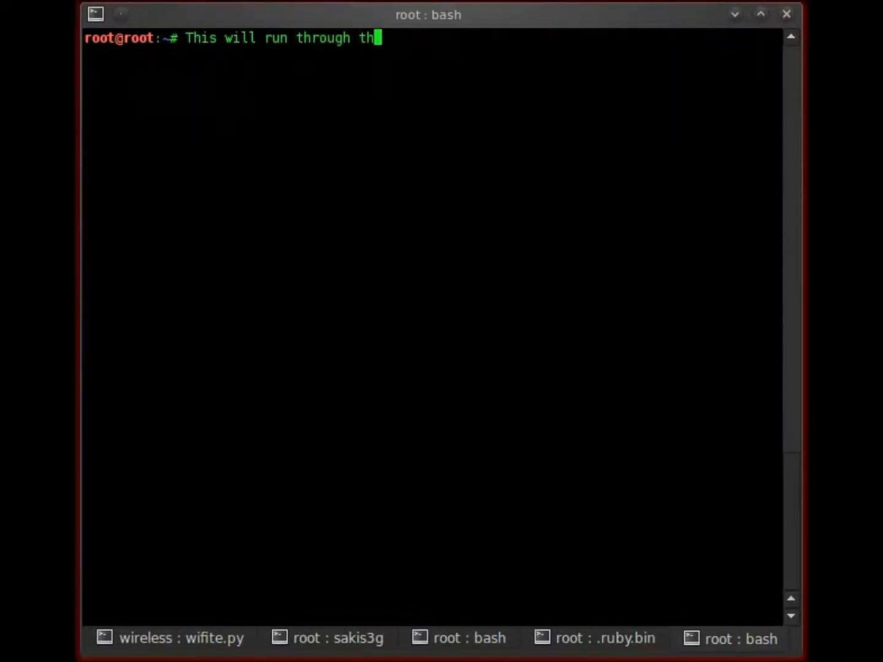
- Rephrase the note: it runs a list of usernames against the target to see if the names are available
{"action": "key", "text": "BackSpace"}
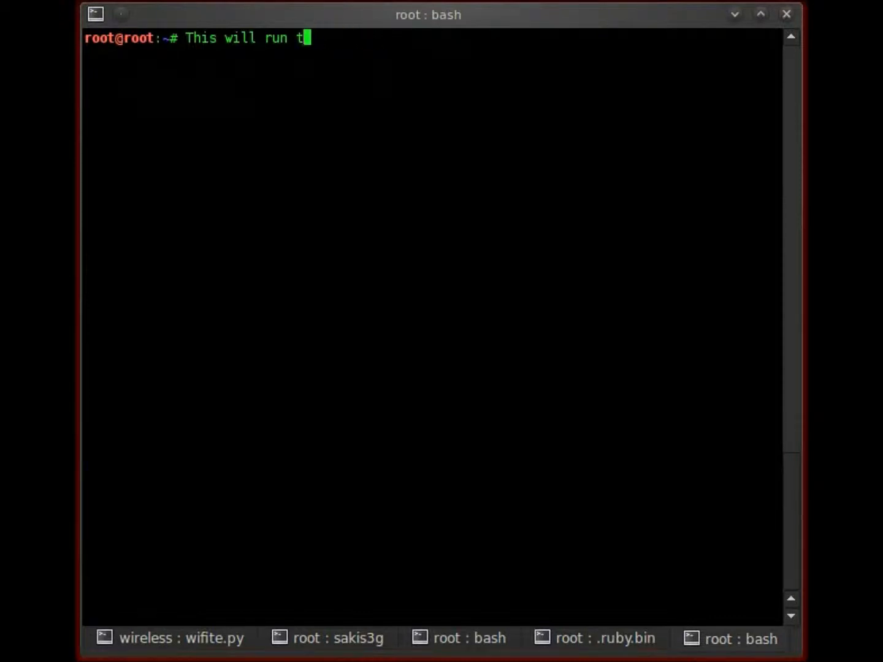
{"action": "type", "text": "a list"}
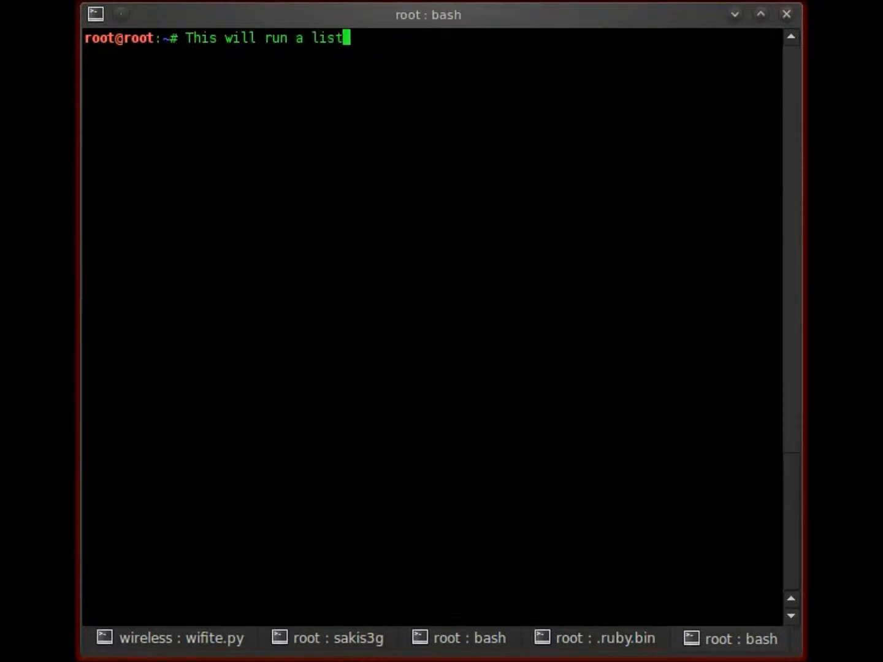
{"action": "key", "text": "BackSpace"}
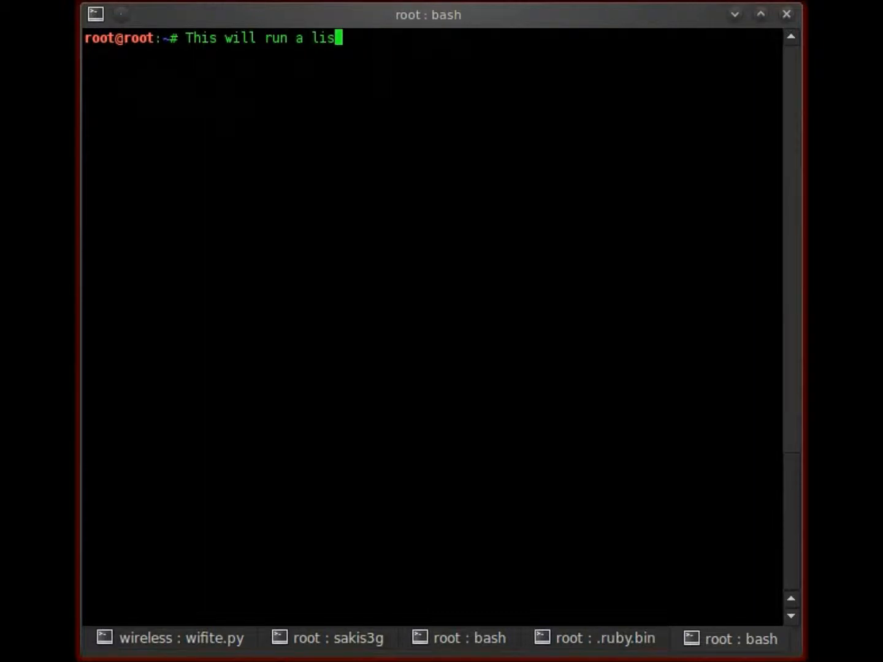
{"action": "type", "text": "t of"}
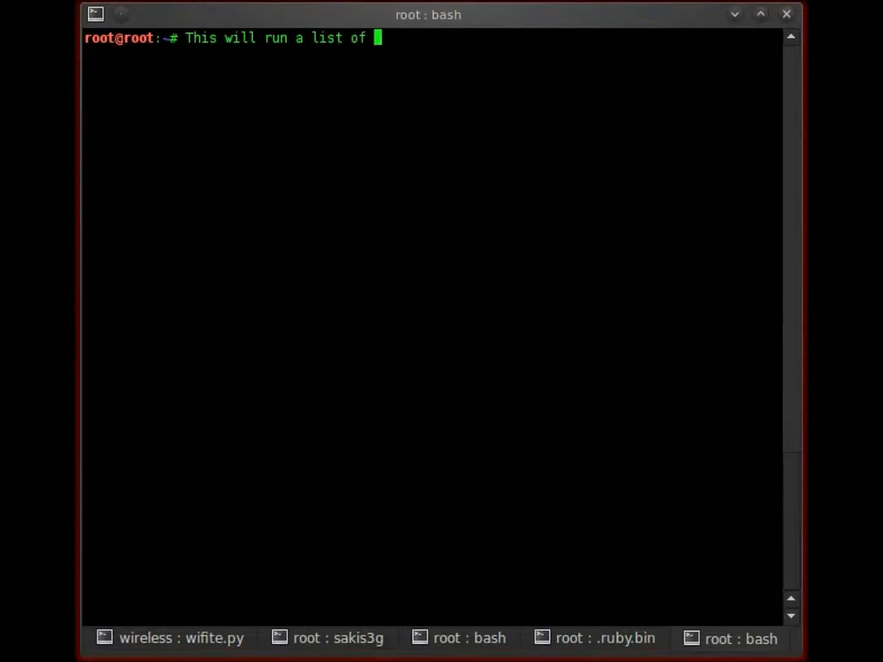
{"action": "type", "text": "usernames"}
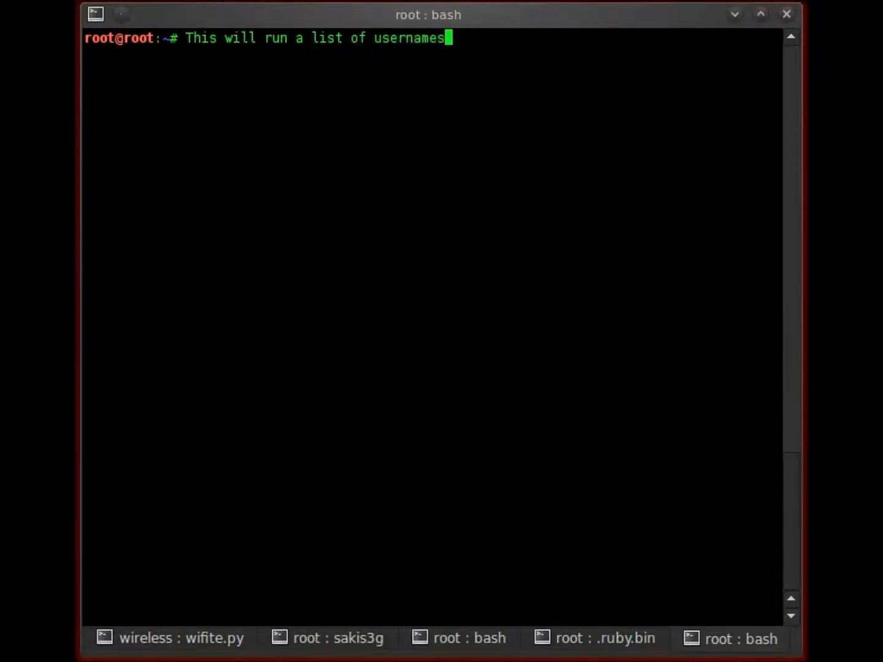
{"action": "type", "text": "against the"}
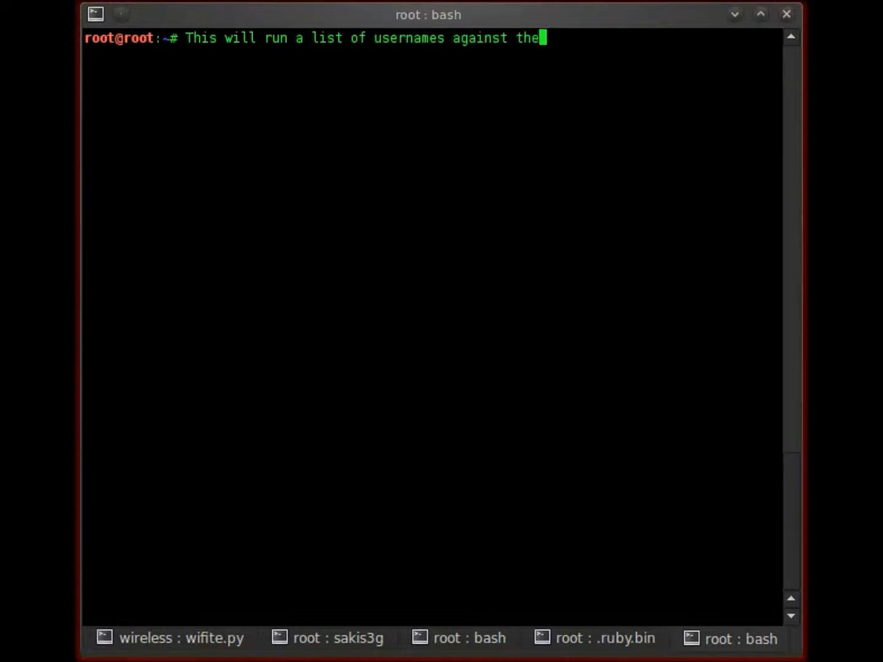
{"action": "type", "text": "target to see"}
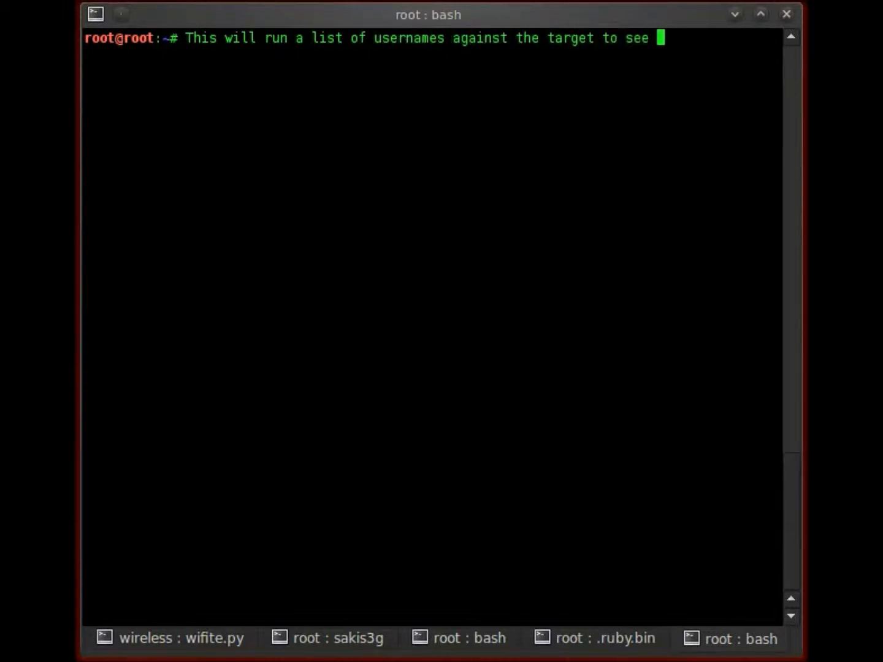
{"action": "type", "text": "if"}
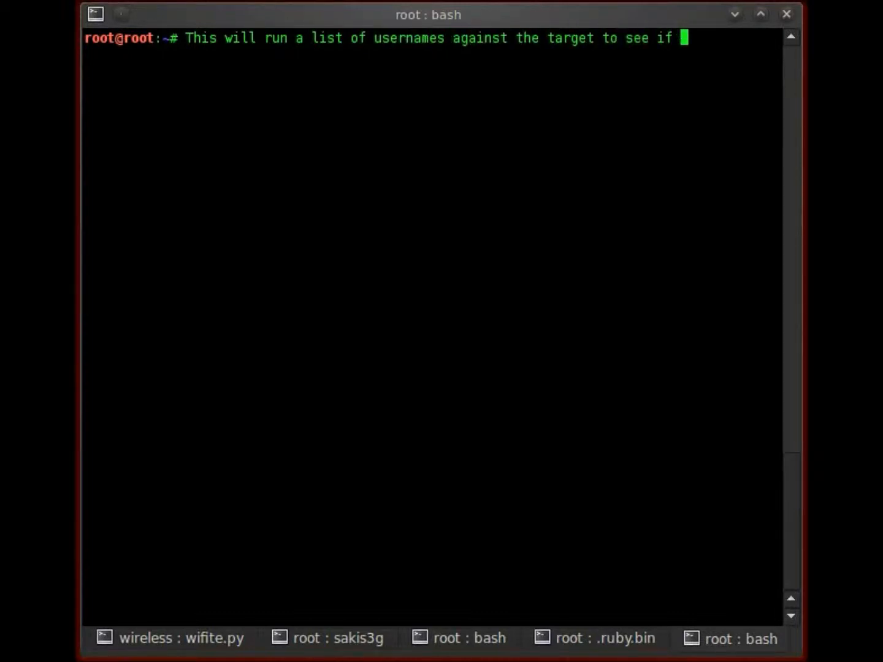
{"action": "type", "text": "the names ar"}
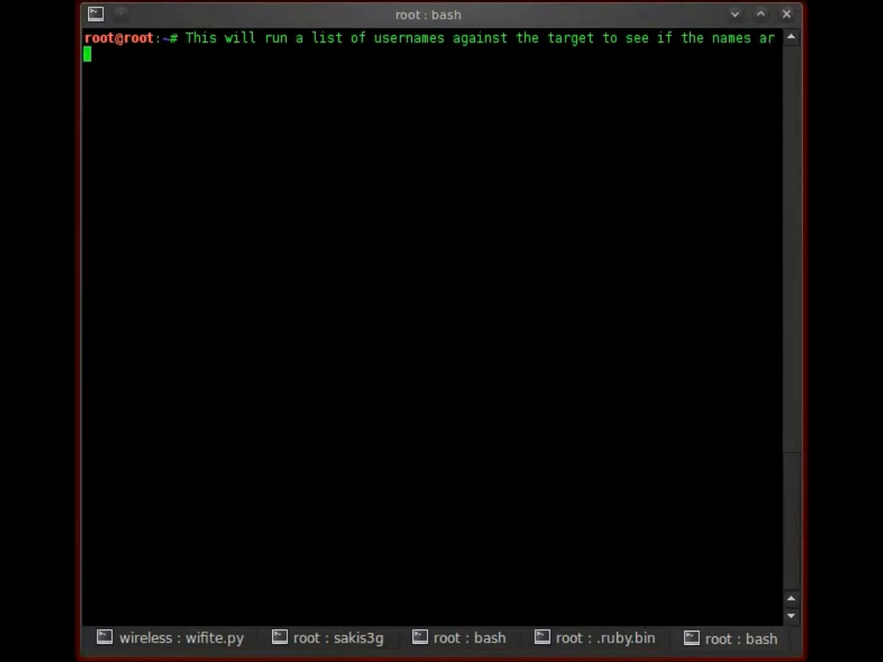
{"action": "type", "text": "e a"}
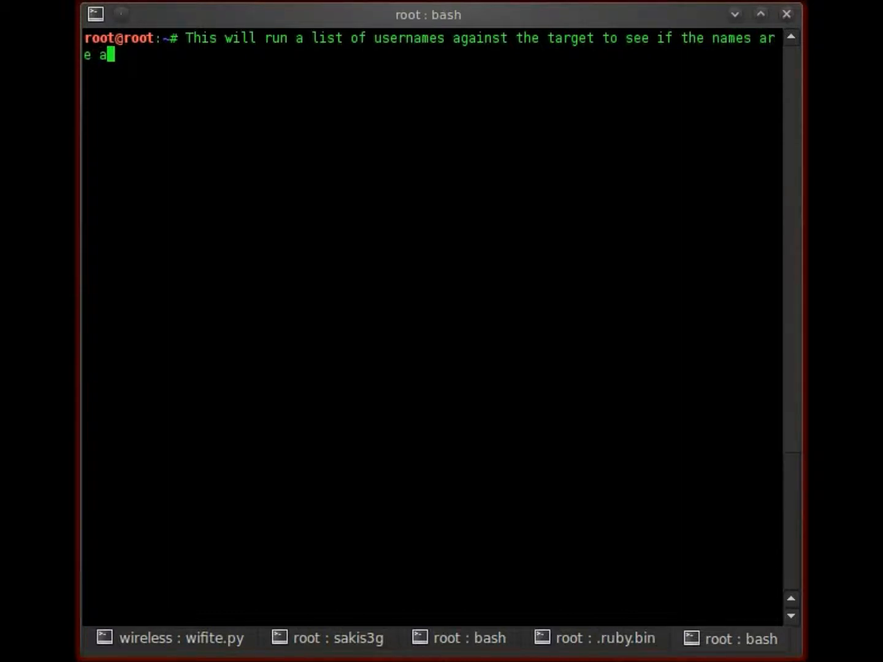
{"action": "type", "text": "vailable."}
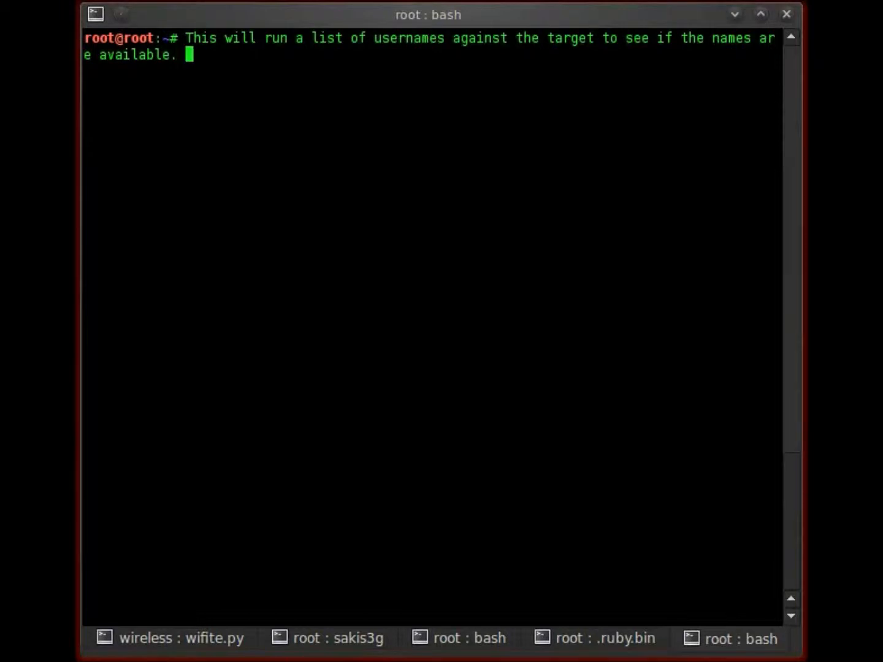
- Add that this only works on unsecured weak SMTP services, then clear the screen
{"action": "type", "text": "This will"}
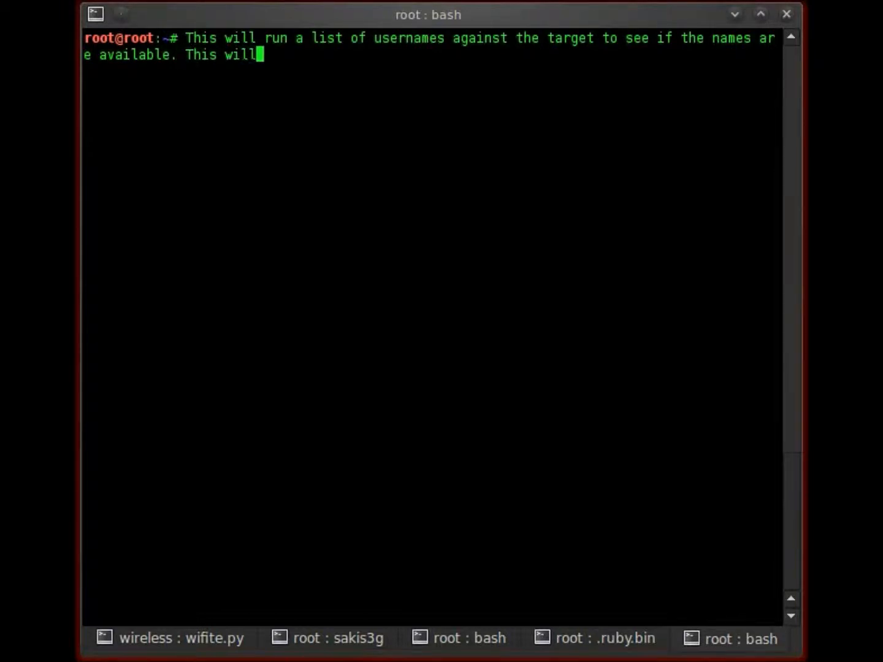
{"action": "type", "text": "only work on"}
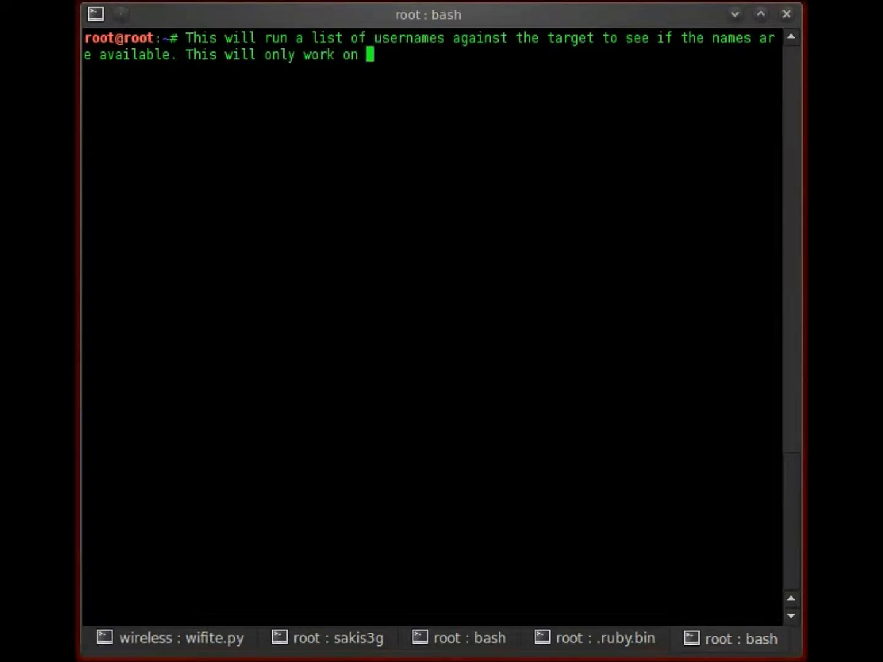
{"action": "type", "text": "unsecured weak"}
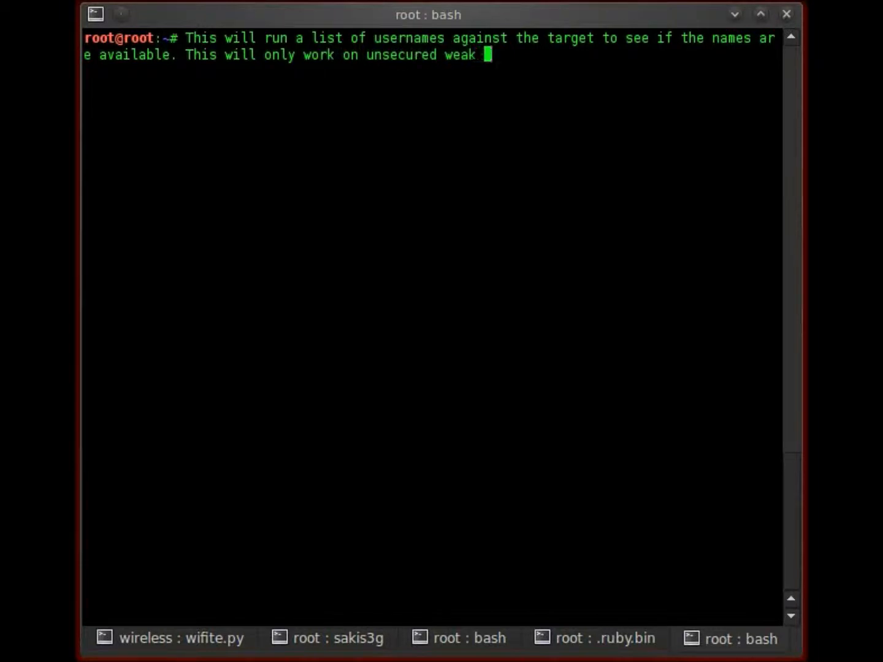
{"action": "type", "text": "smtp"}
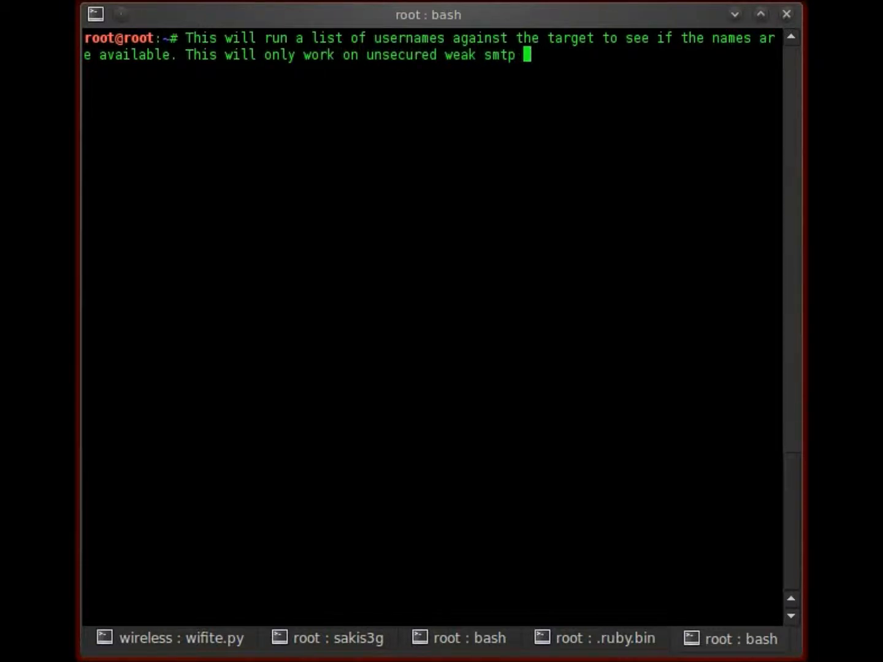
{"action": "type", "text": "servi"}
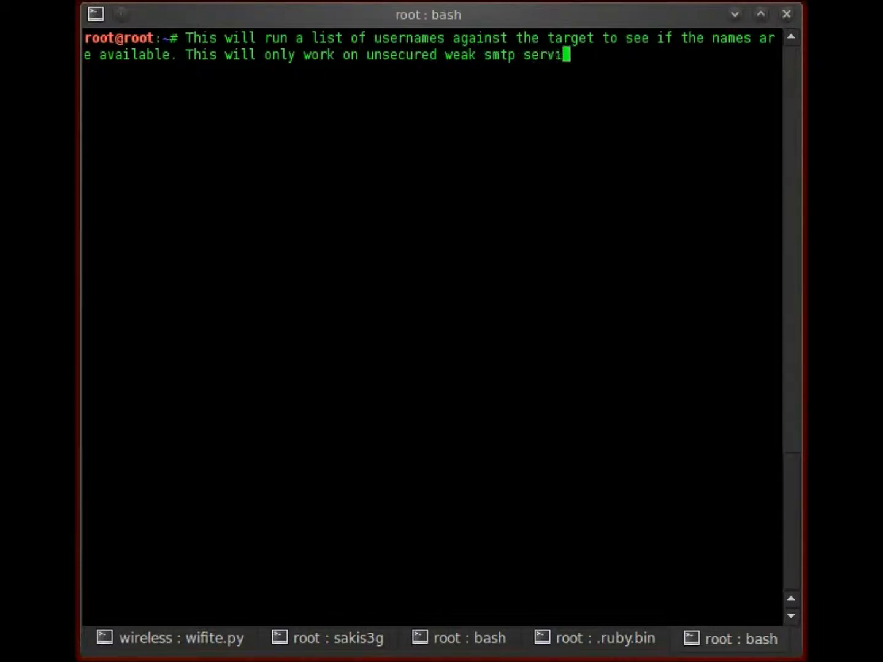
{"action": "type", "text": "clear"}
{"action": "type", "text": "Lets begin"}
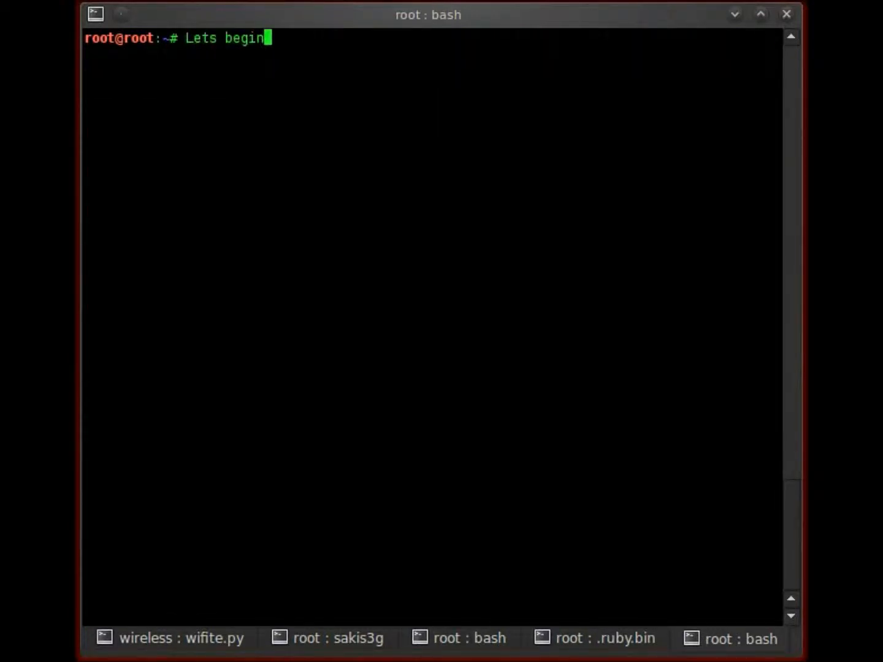
- Write '.....for starters i have already found a smtp version running on port.'
{"action": "type", "text": ".....for star"}
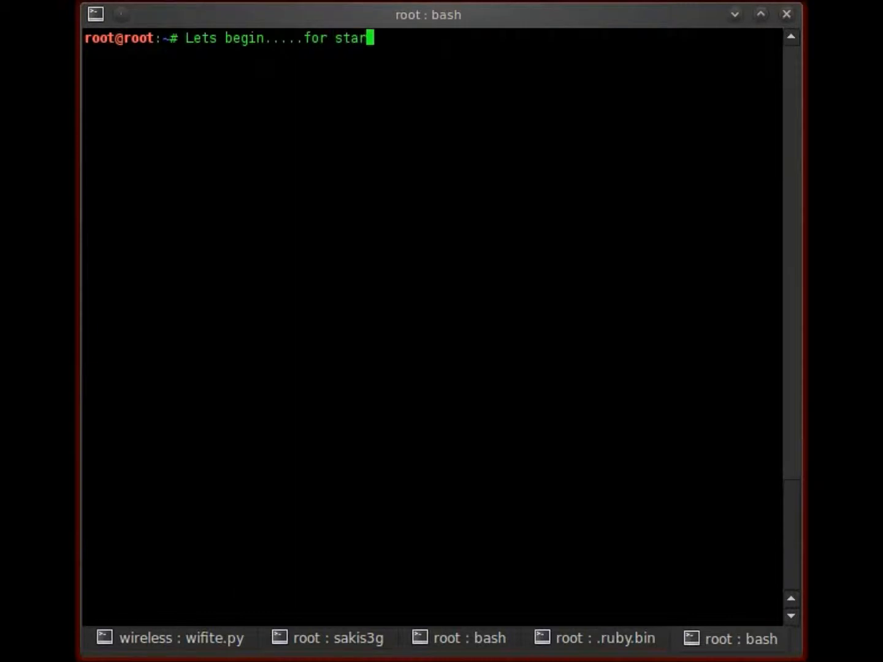
{"action": "type", "text": "ters i have alr"}
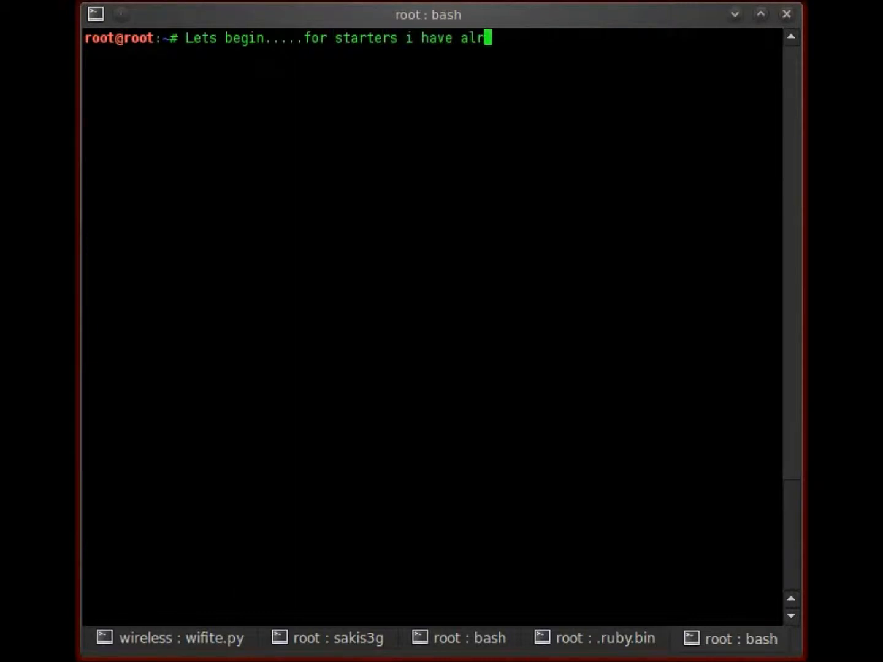
{"action": "type", "text": "eady found"}
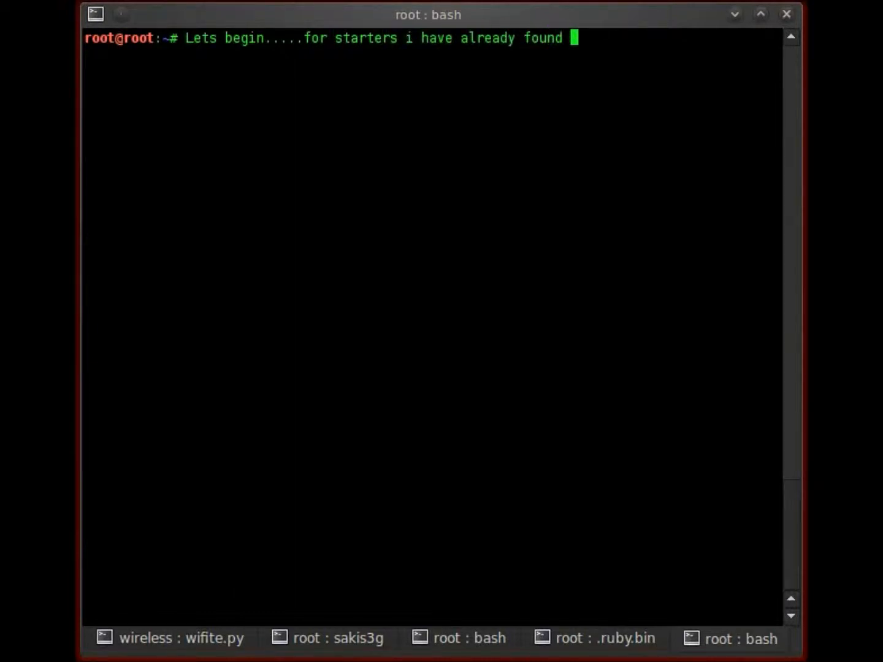
{"action": "type", "text": "a smtp"}
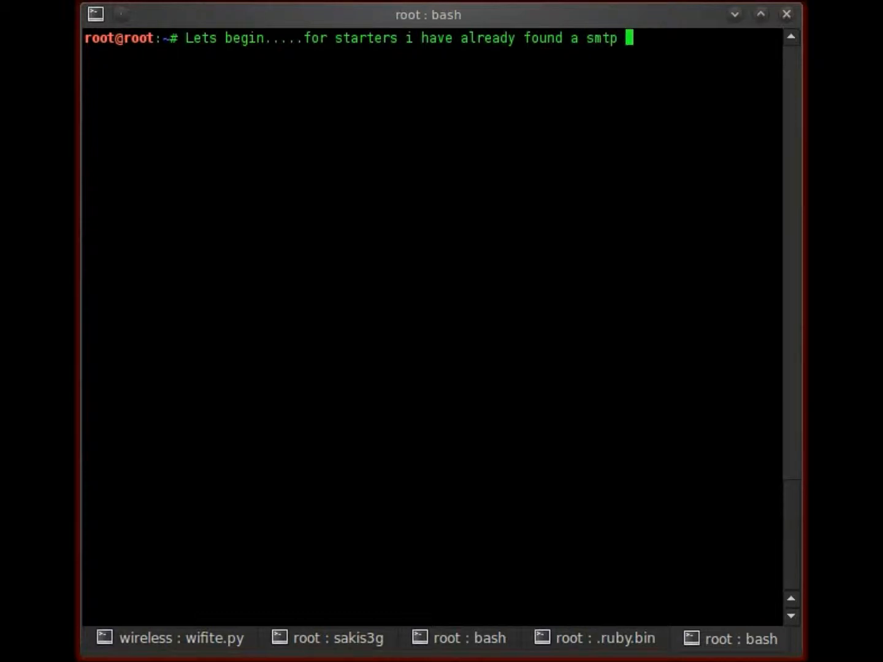
{"action": "type", "text": "version n"}
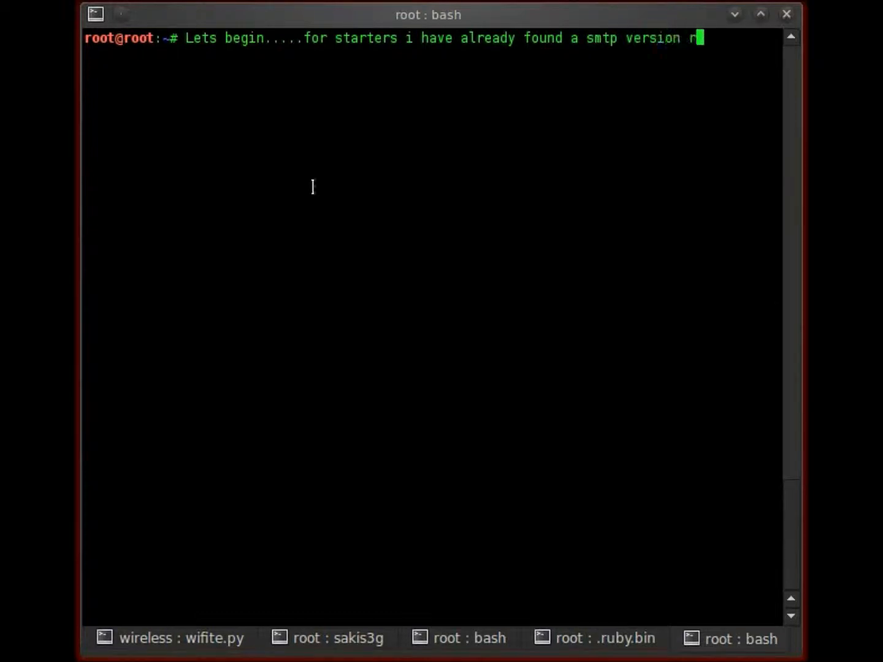
{"action": "type", "text": "running on port."}
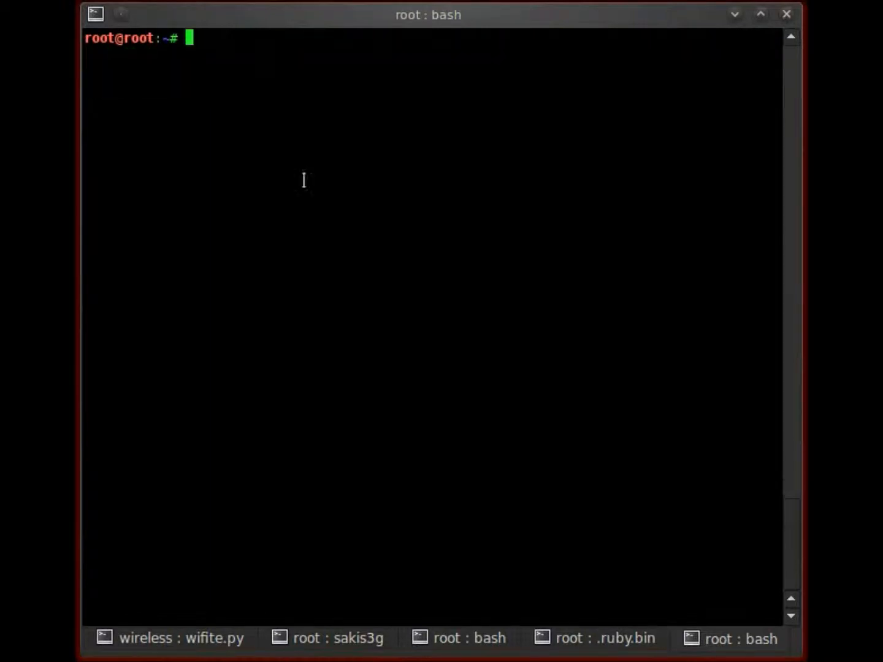
{"action": "mouse_move", "coordinate": [489, 652]}
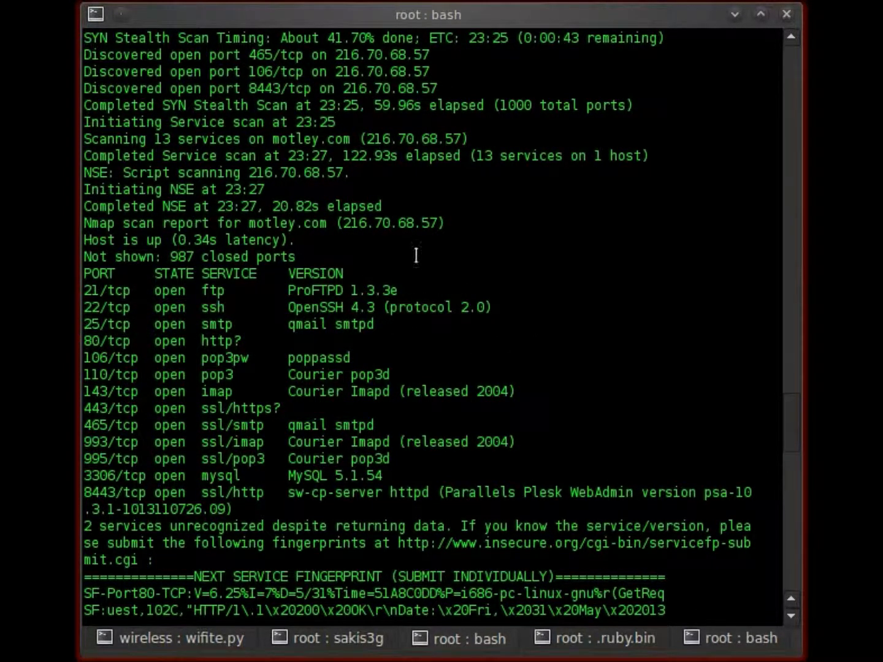
- Select the target IP 216.70.68.57 in the Nmap output and switch to the Metasploit console tab
{"action": "double_click", "coordinate": [387, 223]}
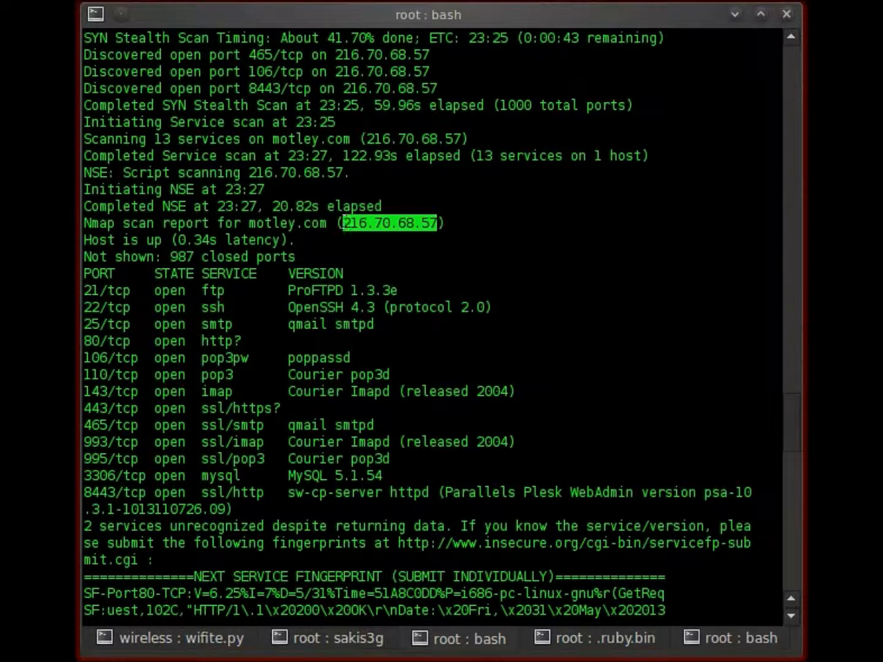
{"action": "mouse_move", "coordinate": [625, 650]}
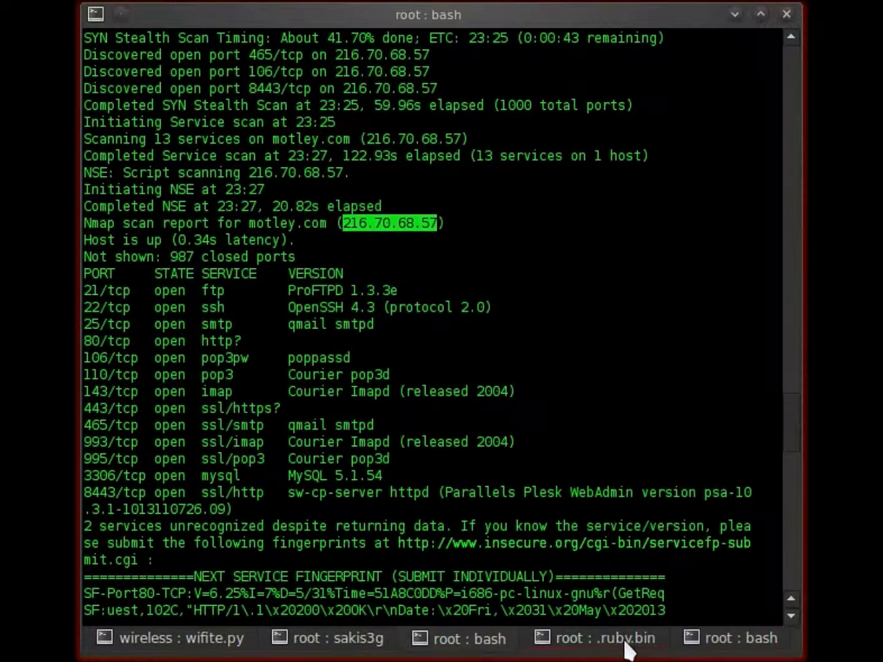
{"action": "left_click", "coordinate": [604, 638]}
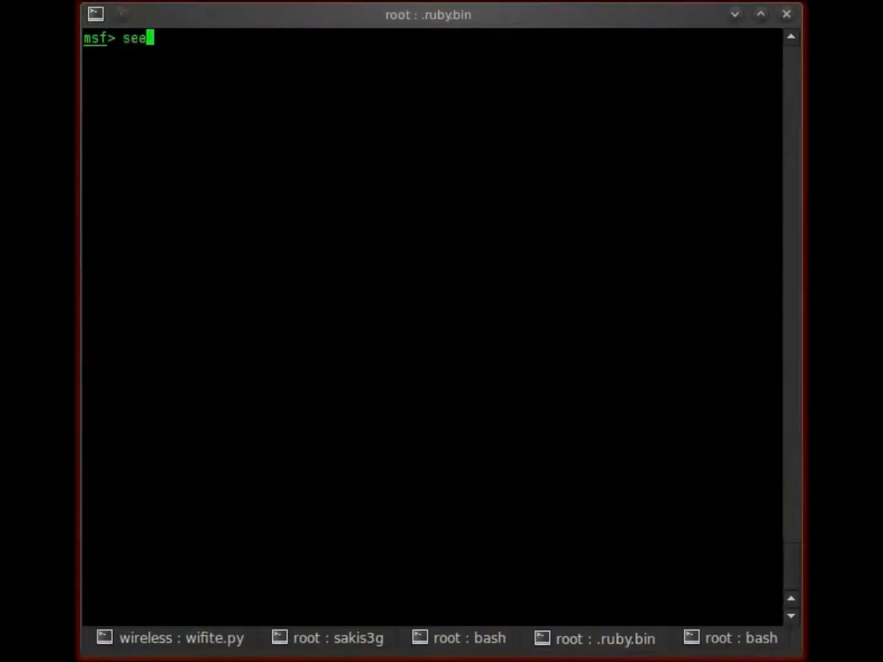
- Search for smtp_enum and load auxiliary/scanner/smtp/smtp_enum
{"action": "type", "text": "arch smtp v"}
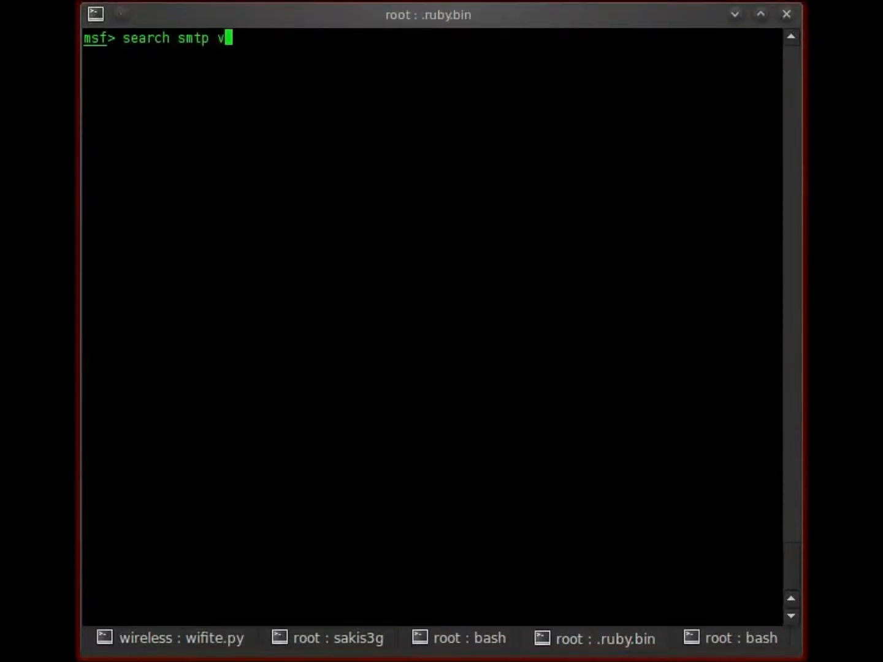
{"action": "type", "text": "_e"}
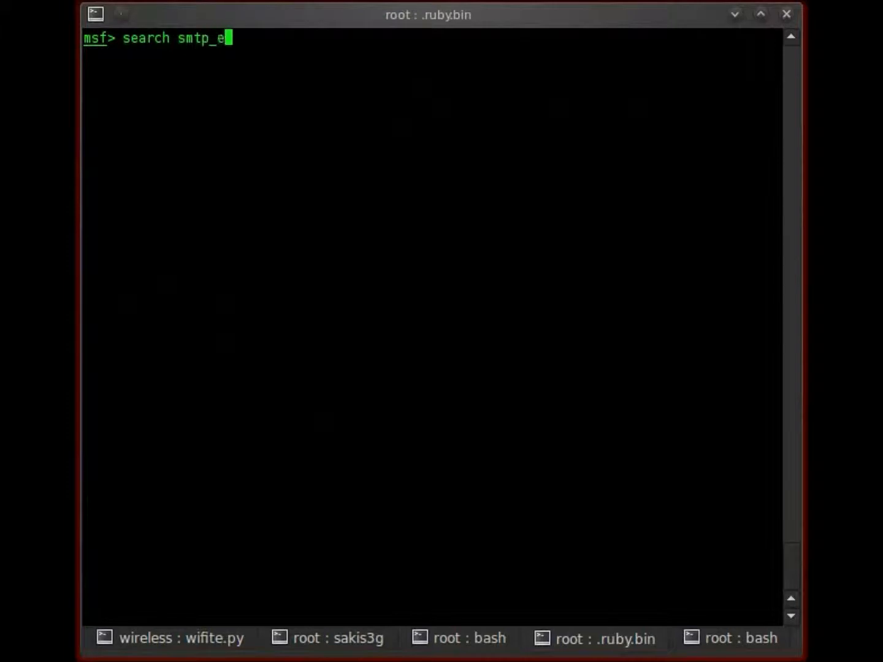
{"action": "key", "text": "Return"}
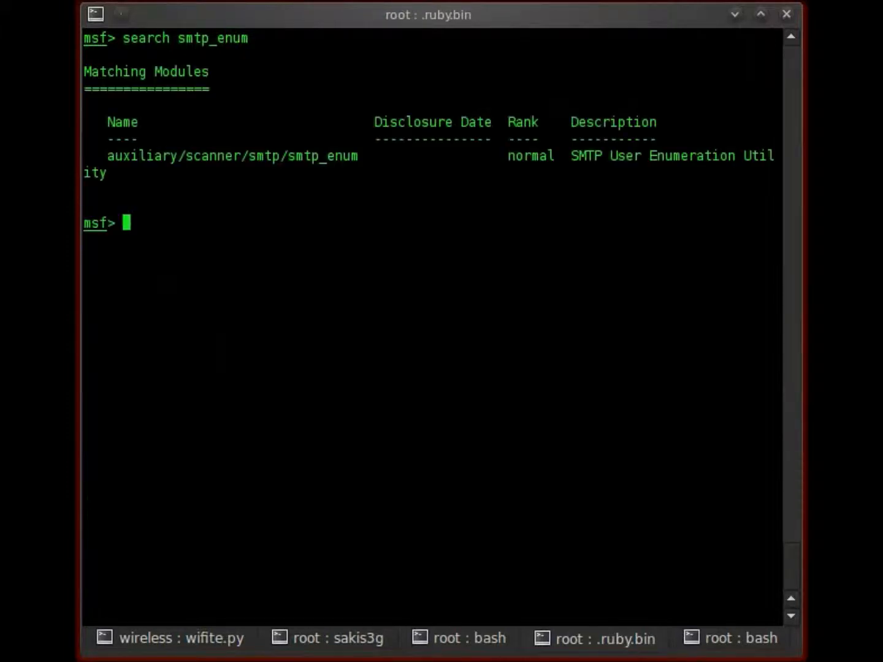
{"action": "type", "text": "use auxilia"}
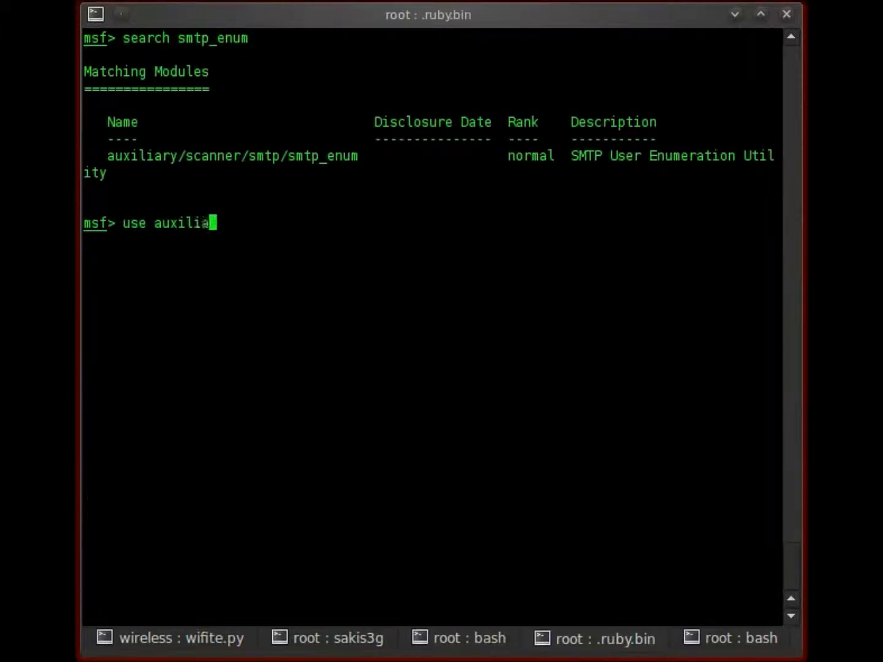
{"action": "type", "text": "ry/scanner"}
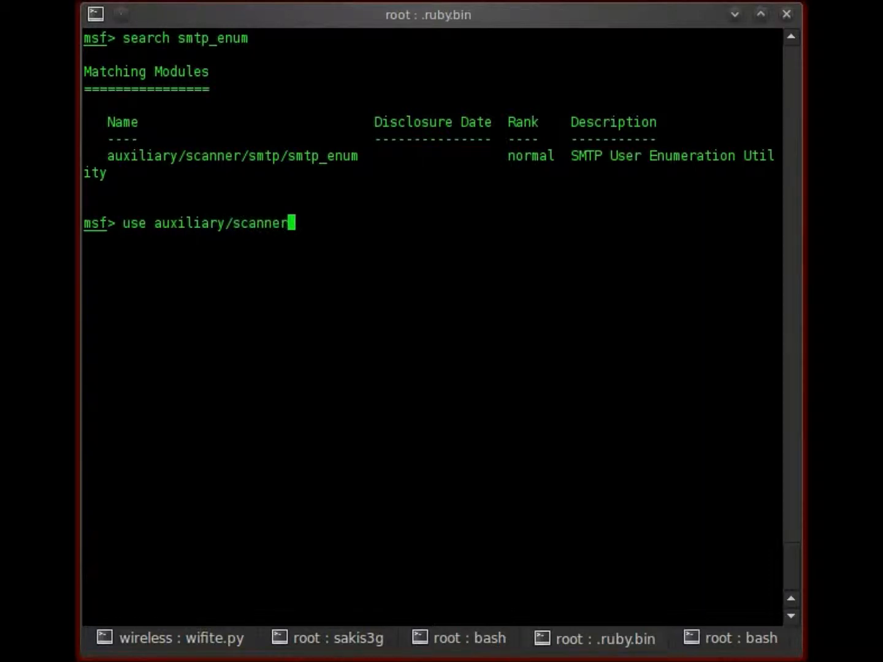
{"action": "type", "text": "/smtp/s"}
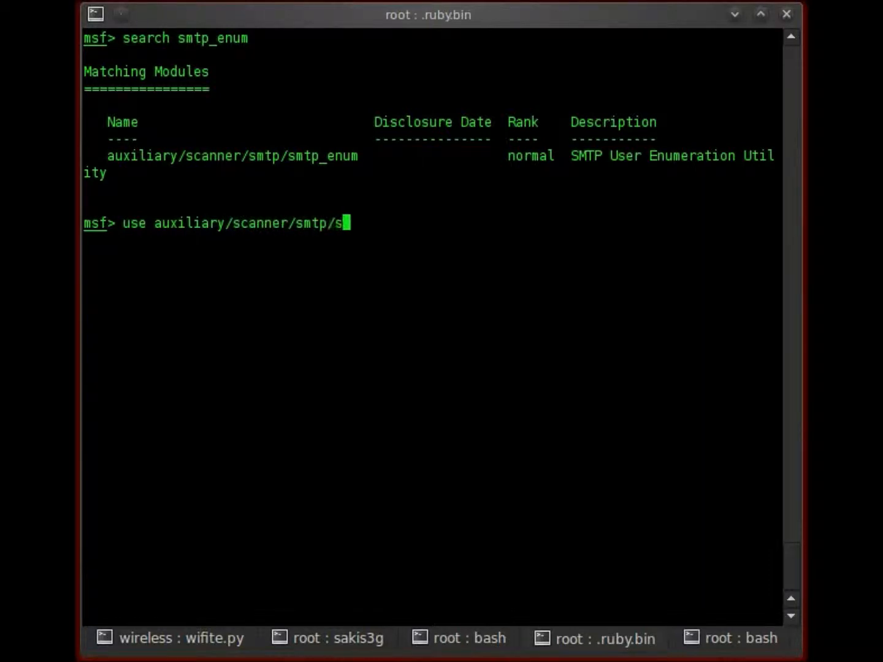
{"action": "type", "text": "mtp_enum"}
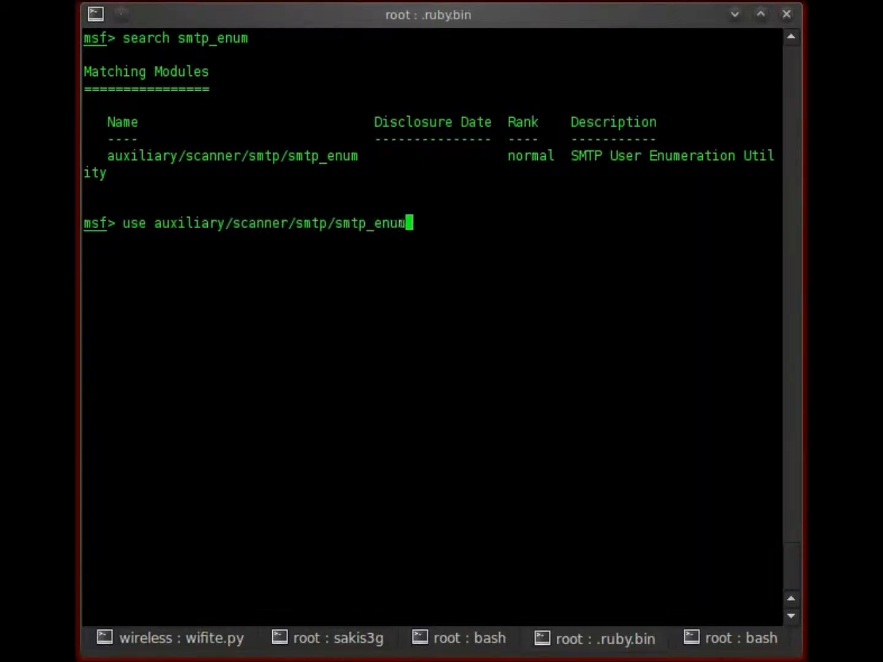
- Set the target address and 100 threads, list the module options, then move to the bash tab
{"action": "type", "text": "set RHOSTS 216.70.68.57"}
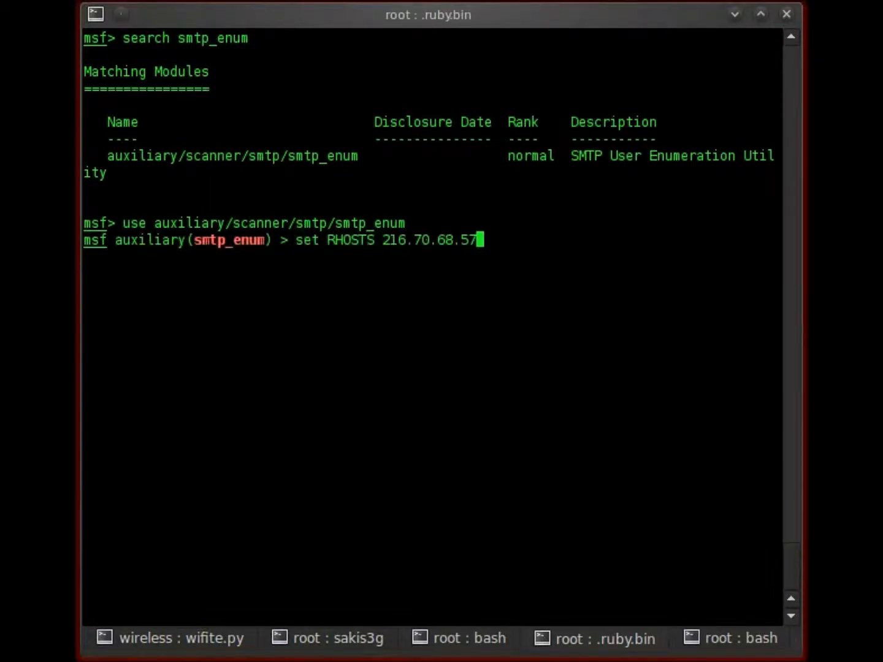
{"action": "key", "text": "Return"}
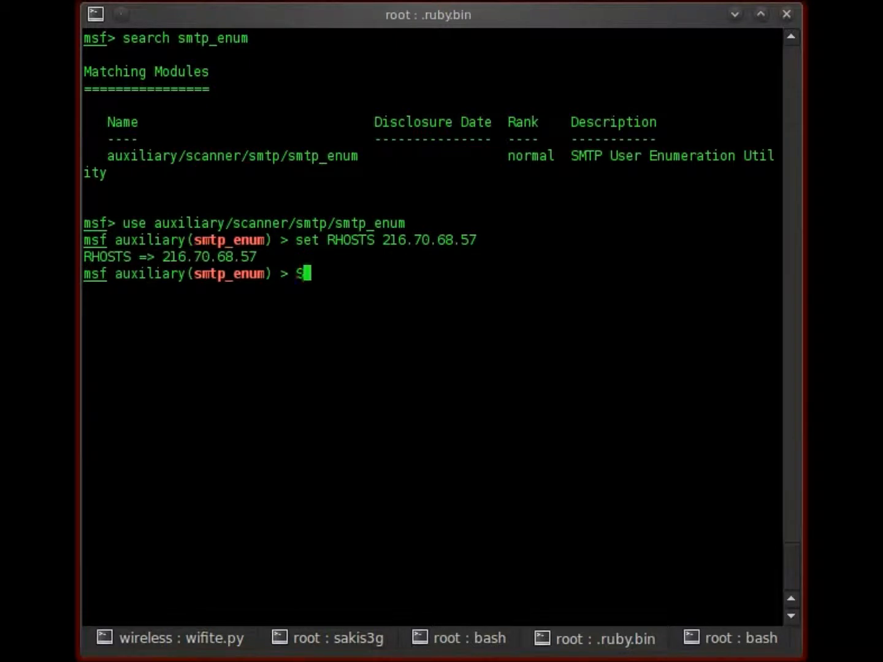
{"action": "type", "text": "et threads 100"}
{"action": "type", "text": "sow"}
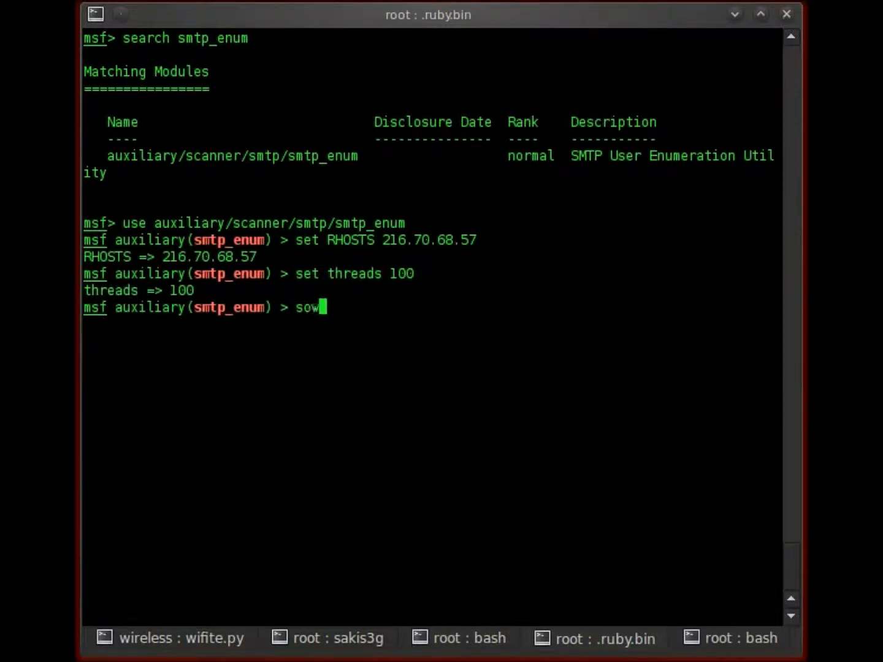
{"action": "key", "text": "BackSpace"}
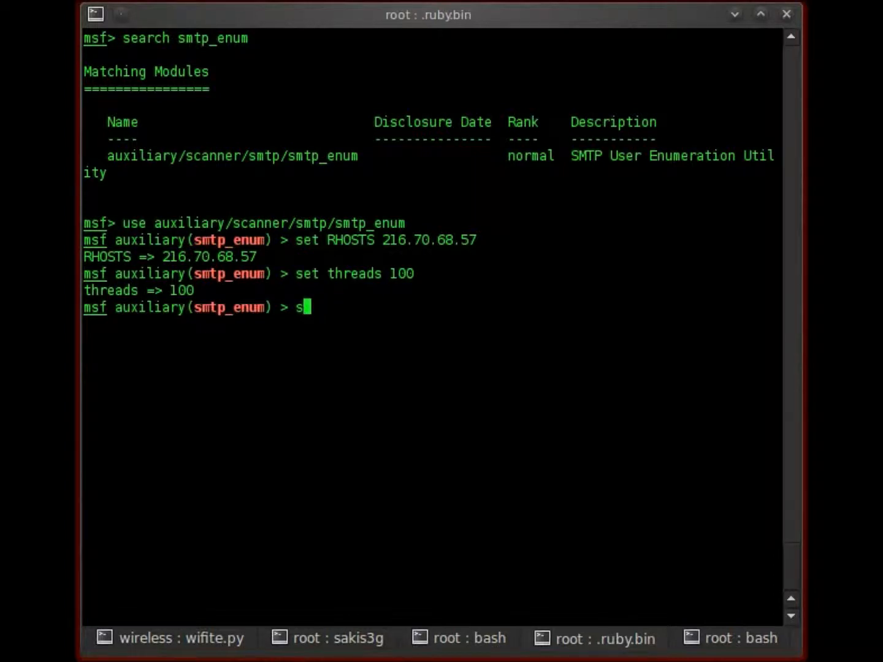
{"action": "key", "text": "Return"}
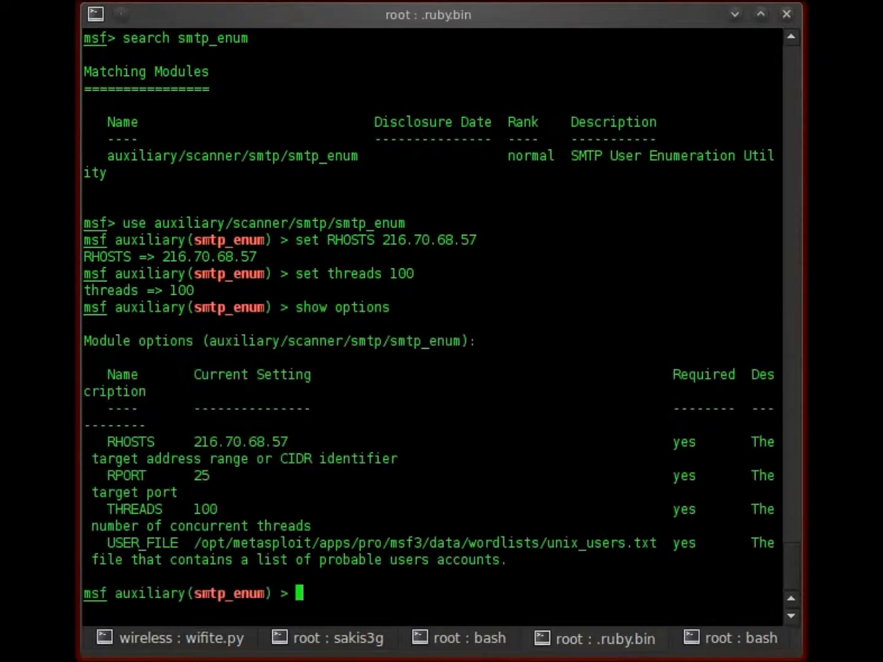
{"action": "mouse_move", "coordinate": [672, 554]}
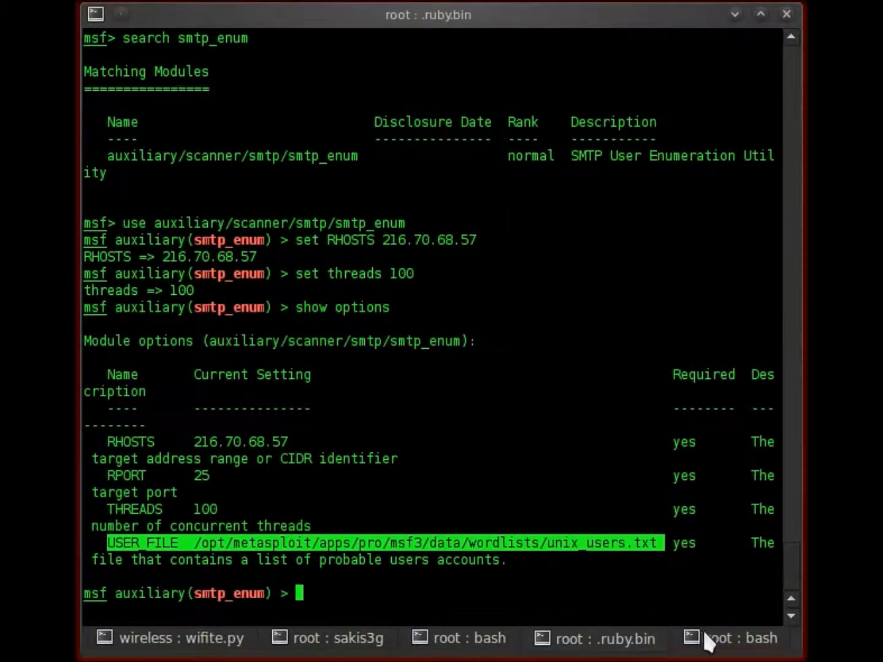
{"action": "left_click", "coordinate": [739, 638]}
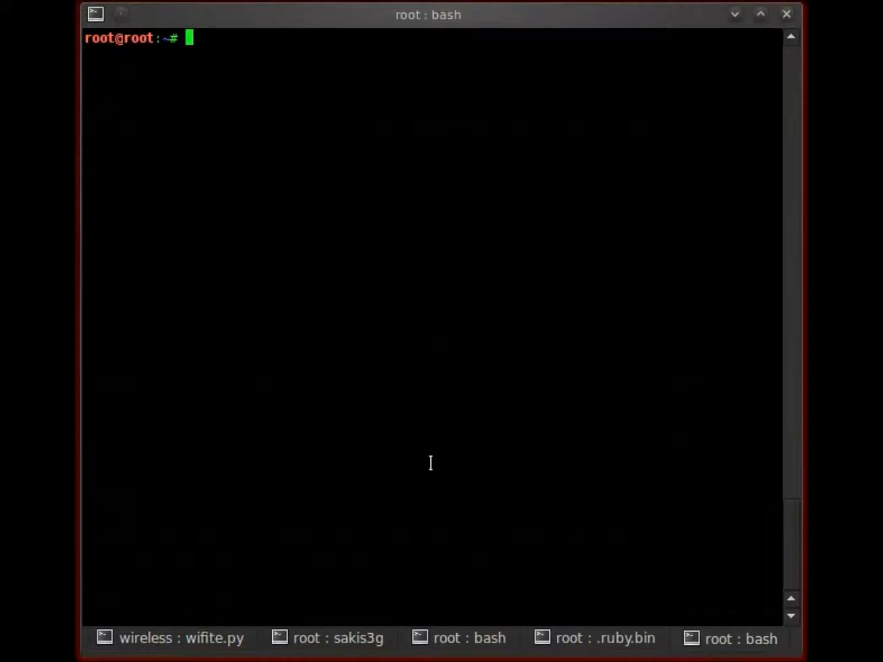
- Note that this is the built-in userlist which can be changed to whatever you want, then return to Metasploit
{"action": "type", "text": "That is the bu"}
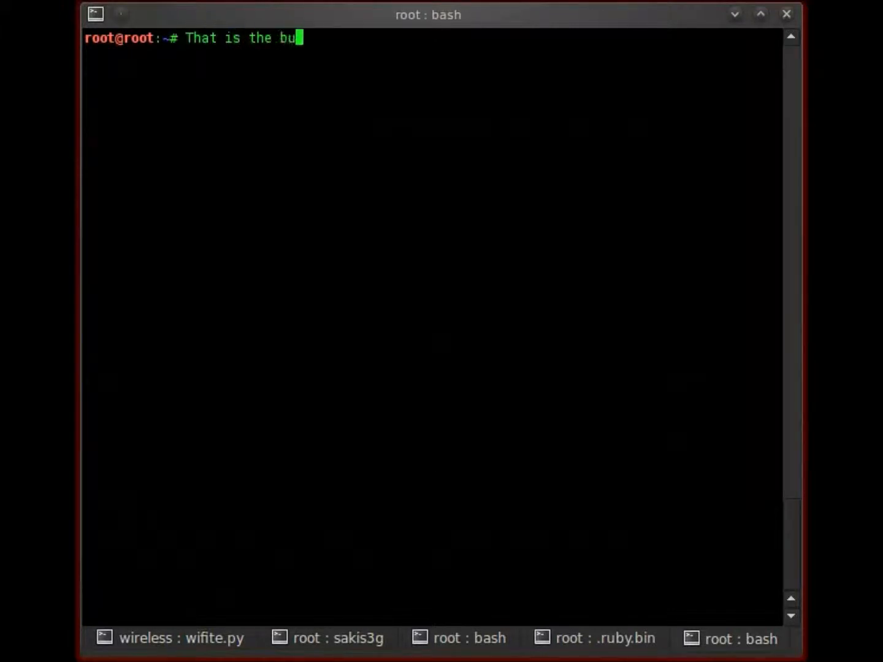
{"action": "type", "text": "ilt in userl"}
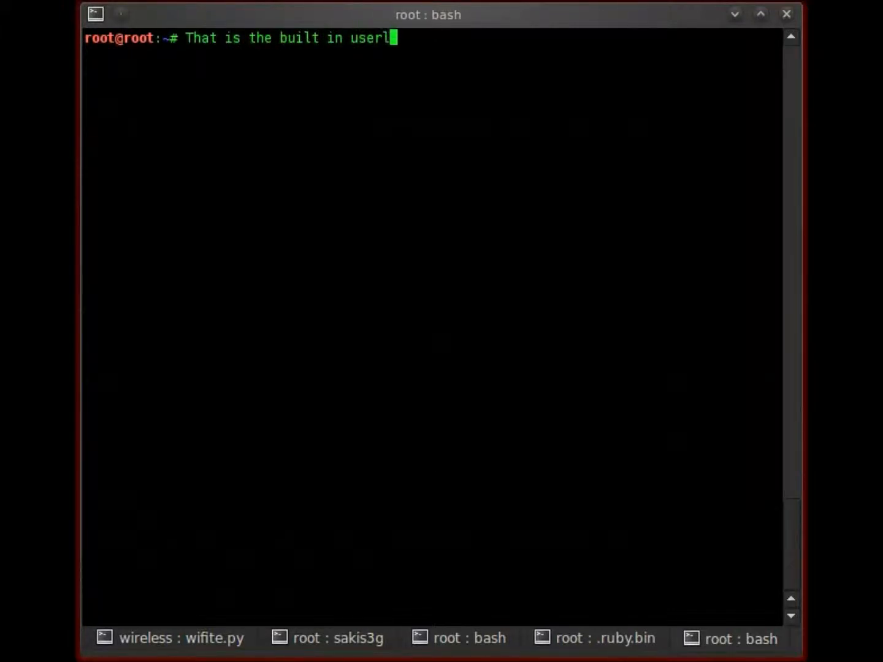
{"action": "type", "text": "ist...you can"}
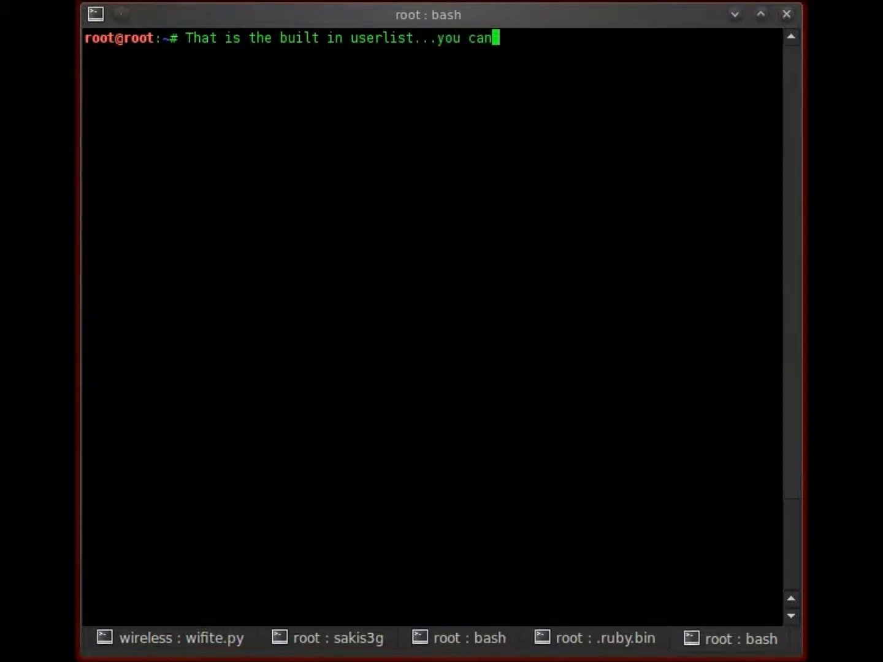
{"action": "type", "text": "however change it"}
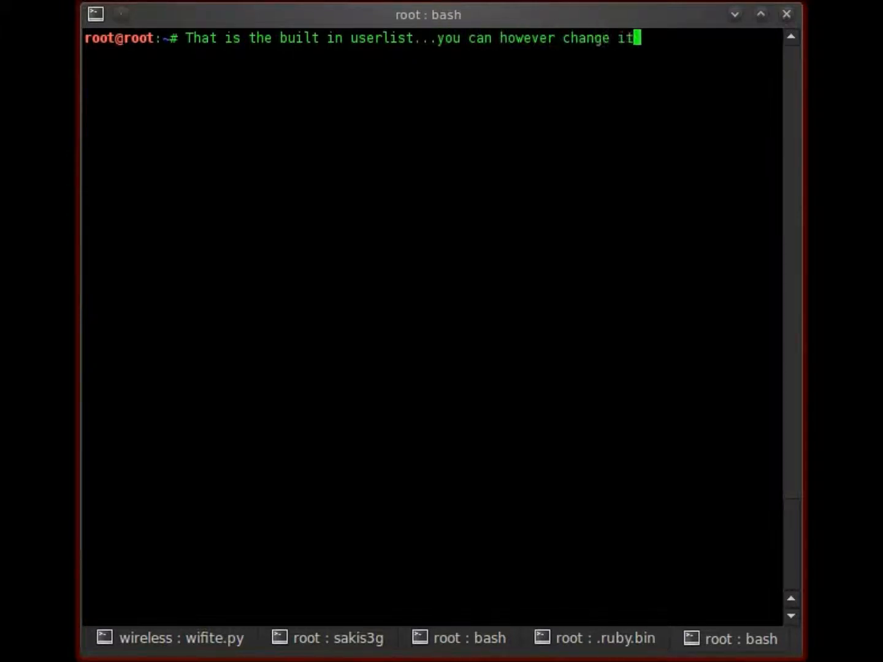
{"action": "type", "text": "to whatever you want or modify the"}
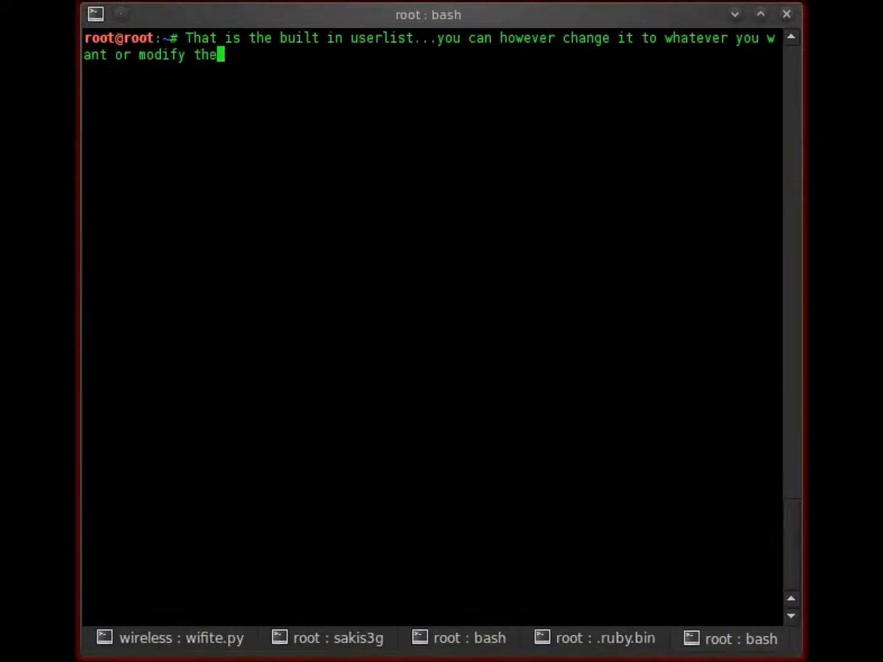
{"action": "type", "text": "built in lis"}
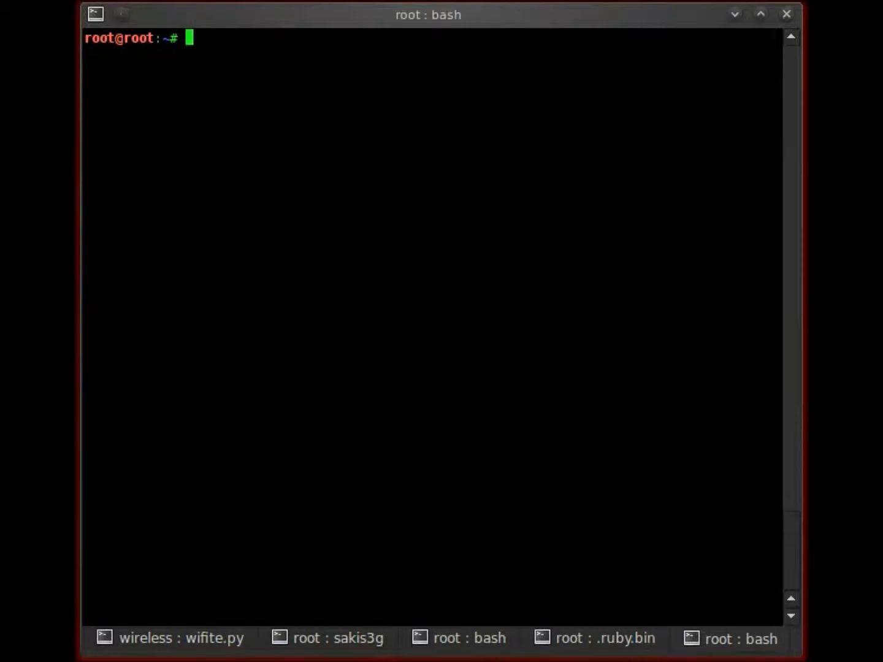
{"action": "left_click", "coordinate": [603, 637]}
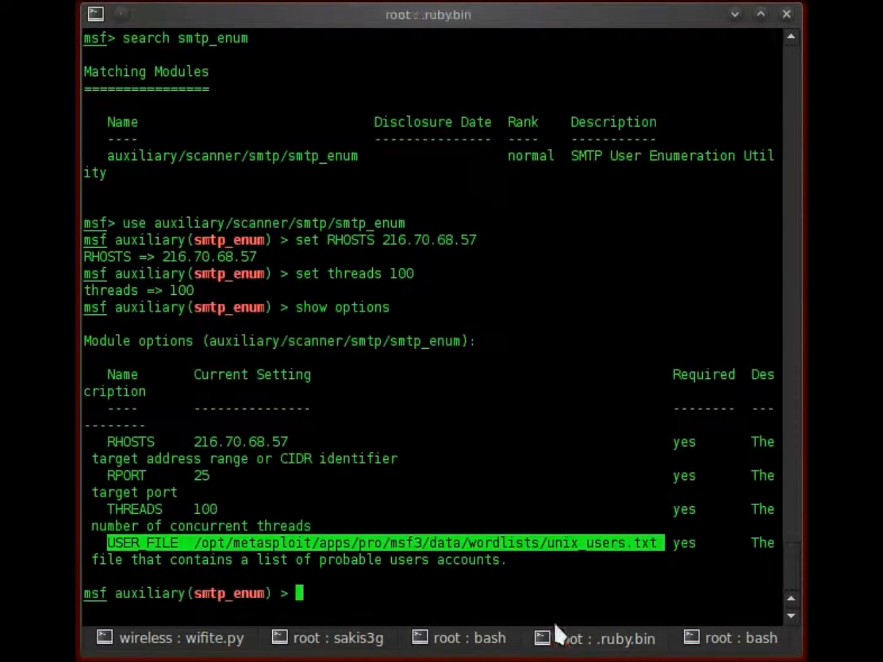
- Run smtp_enum against 216.70.68.57 and scroll through the found usernames, then switch to the empty bash tab
{"action": "type", "text": "run"}
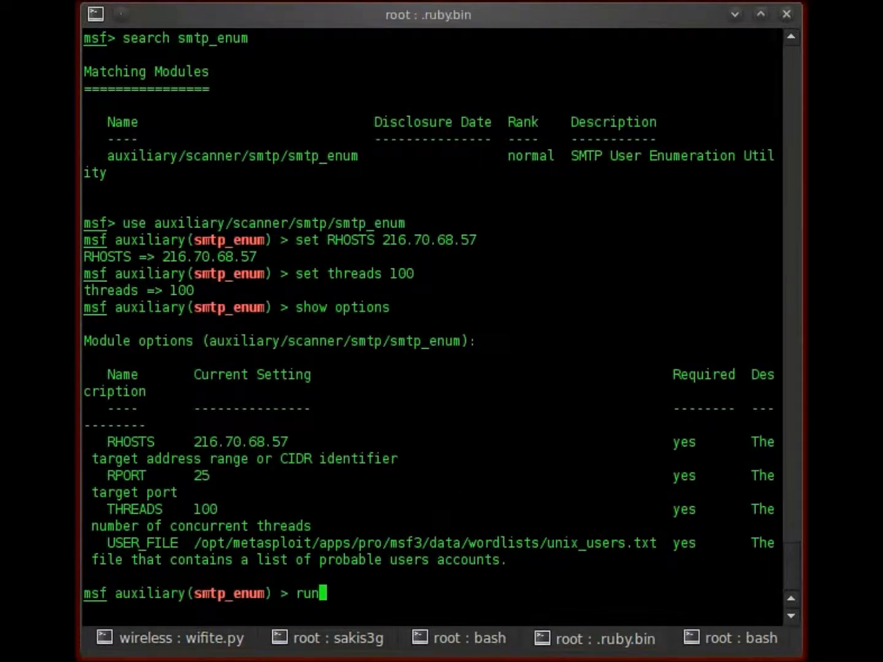
{"action": "key", "text": "Return"}
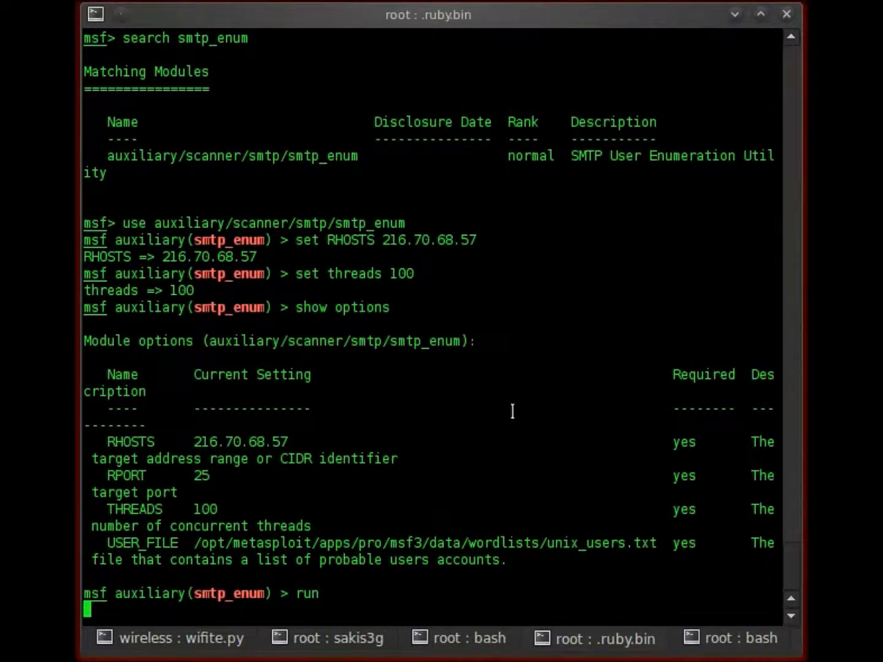
{"action": "mouse_move", "coordinate": [522, 389]}
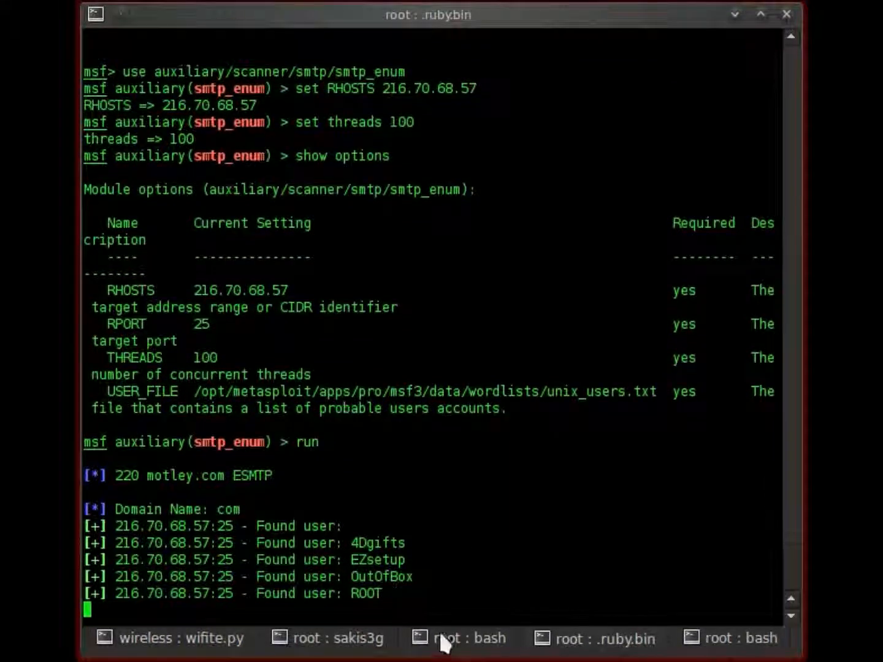
{"action": "scroll", "scroll_direction": "down", "scroll_amount": 3}
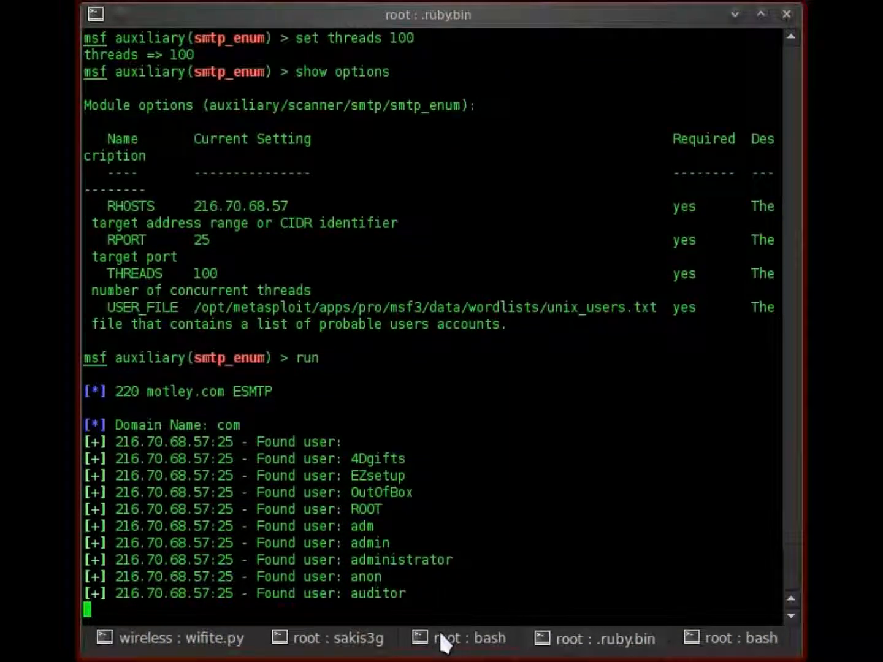
{"action": "scroll", "scroll_direction": "down", "scroll_amount": 3}
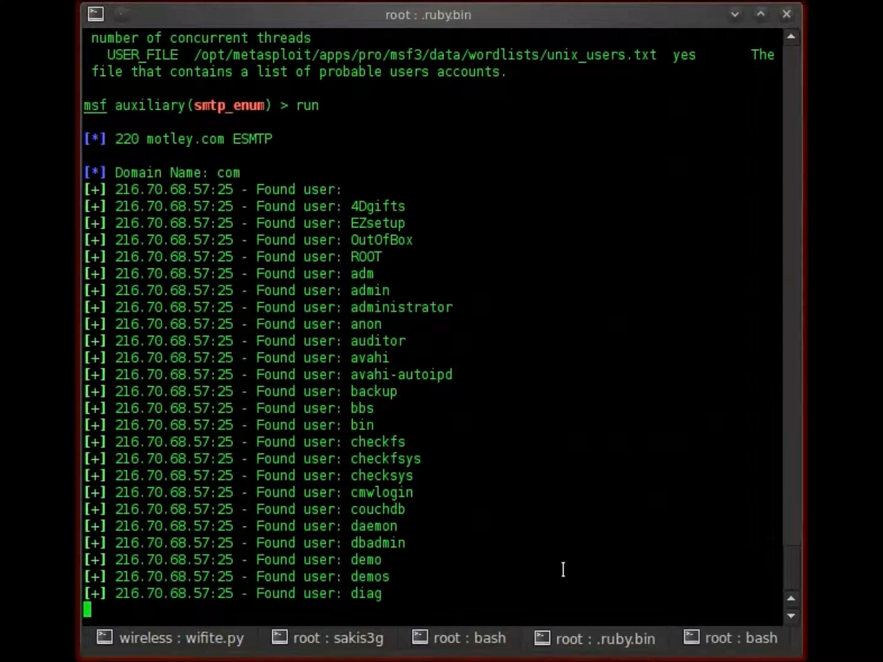
{"action": "scroll", "scroll_direction": "down", "scroll_amount": 3}
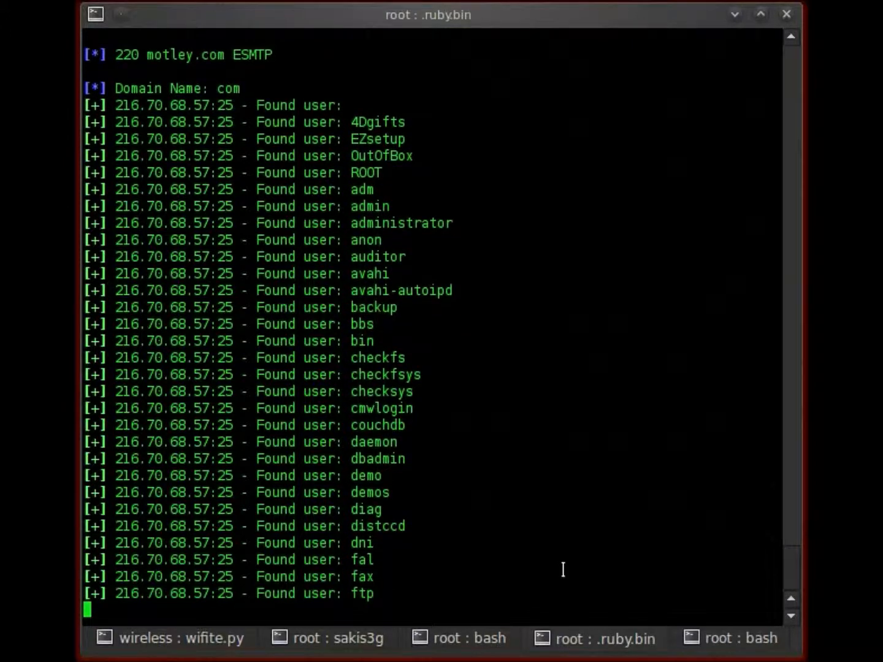
{"action": "scroll", "scroll_direction": "down", "scroll_amount": 3}
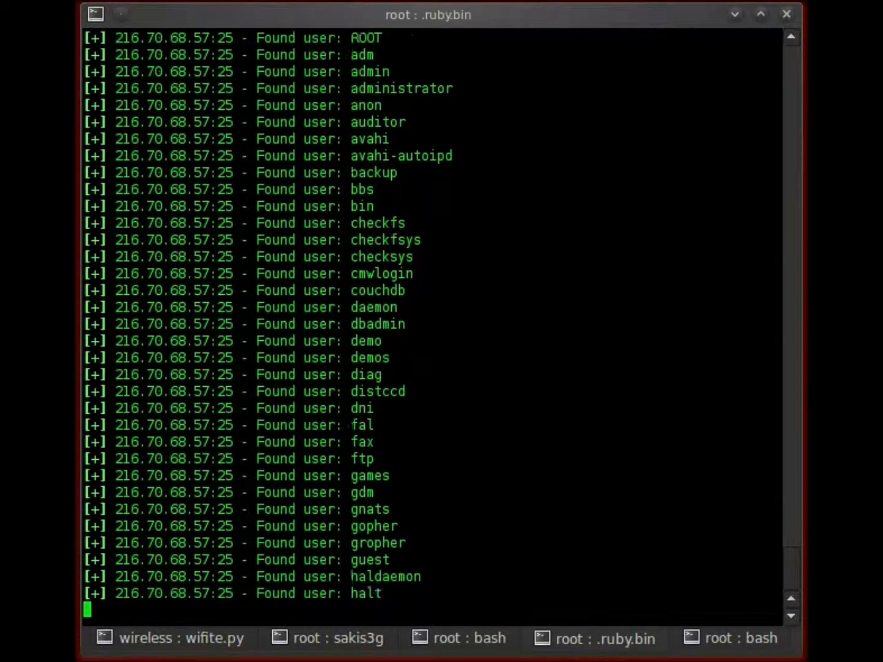
{"action": "scroll", "scroll_direction": "down", "scroll_amount": 3}
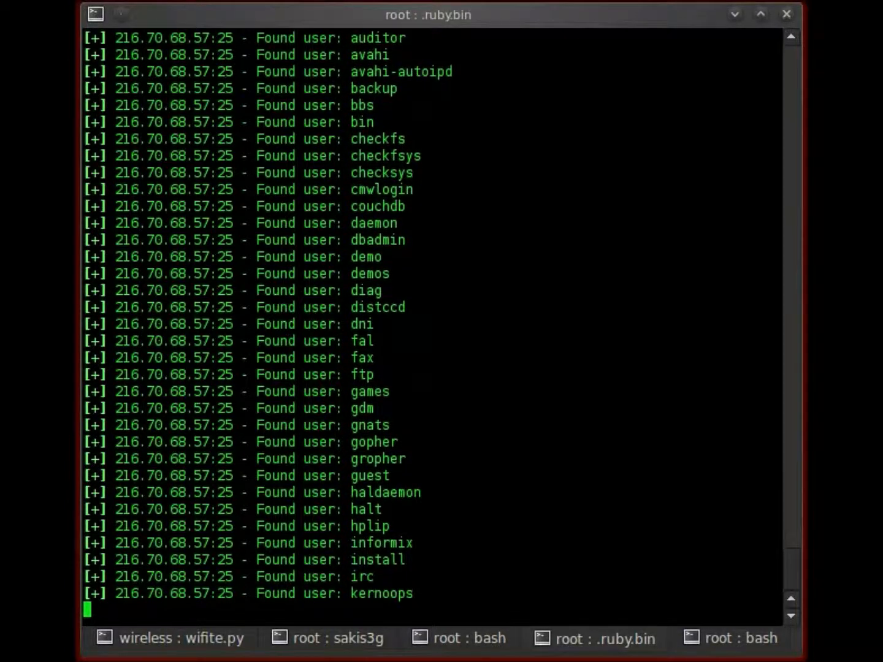
{"action": "scroll", "scroll_direction": "down", "scroll_amount": 3}
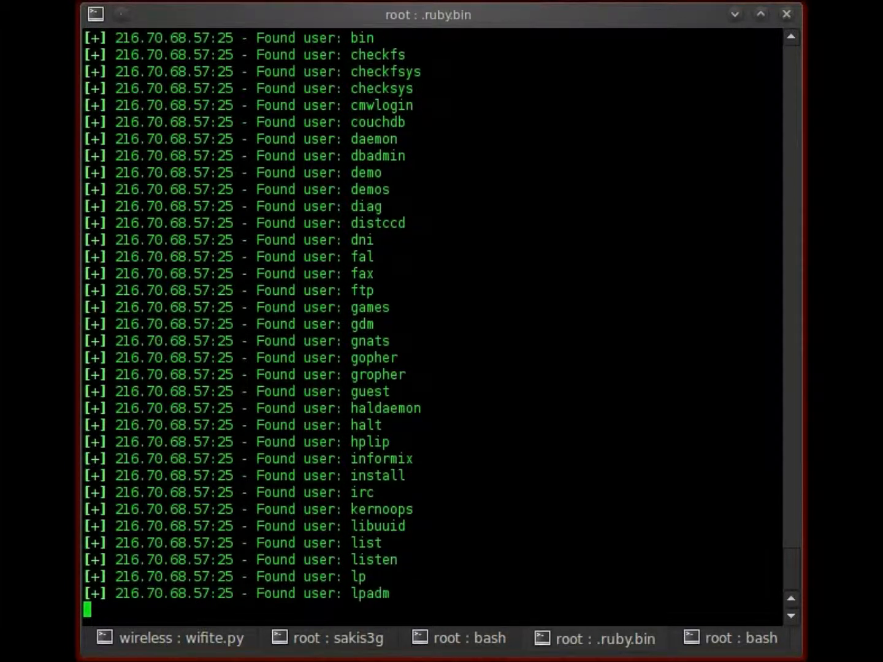
{"action": "scroll", "scroll_direction": "down", "scroll_amount": 3}
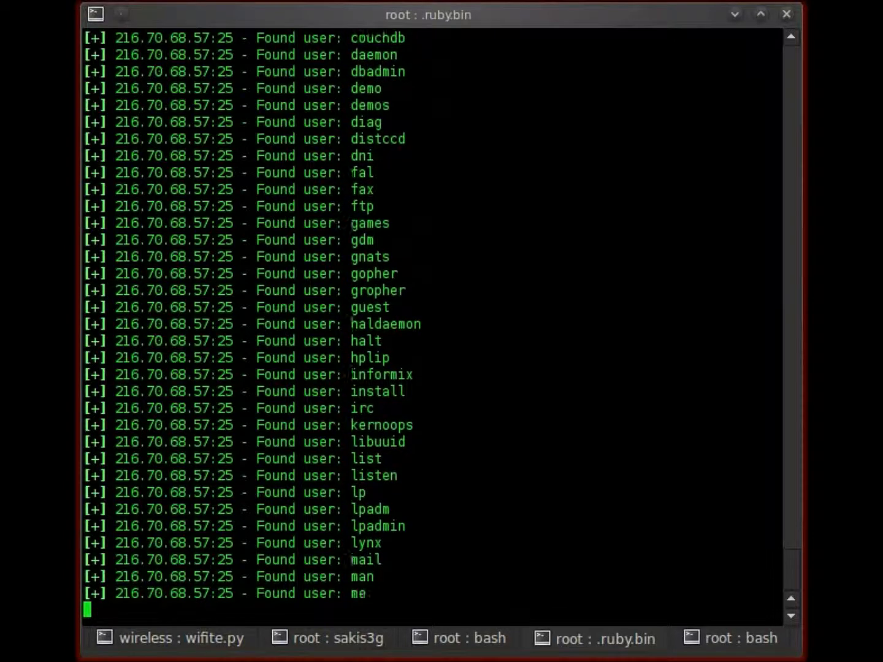
{"action": "scroll", "scroll_direction": "down", "scroll_amount": 3}
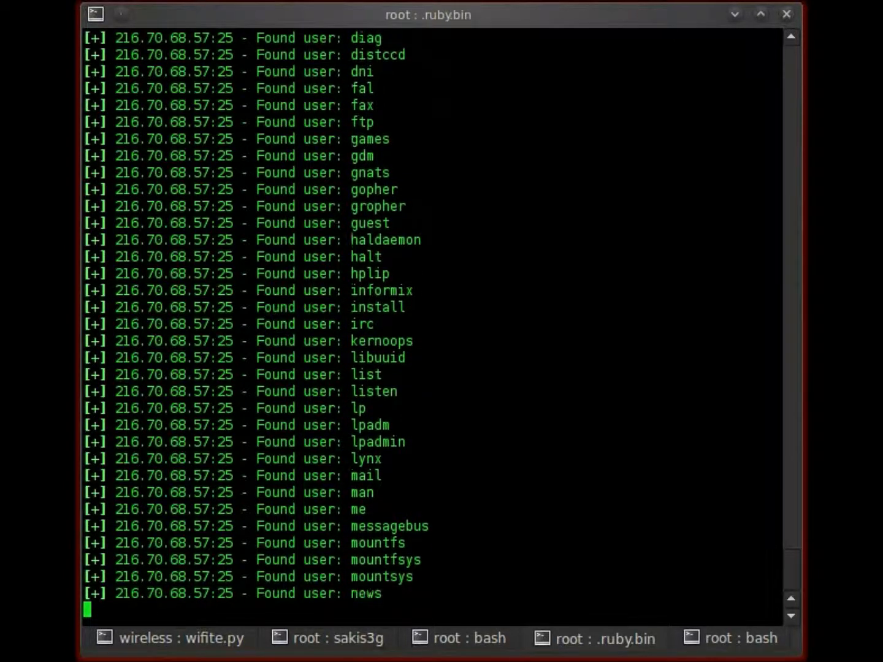
{"action": "scroll", "scroll_direction": "down", "scroll_amount": 3}
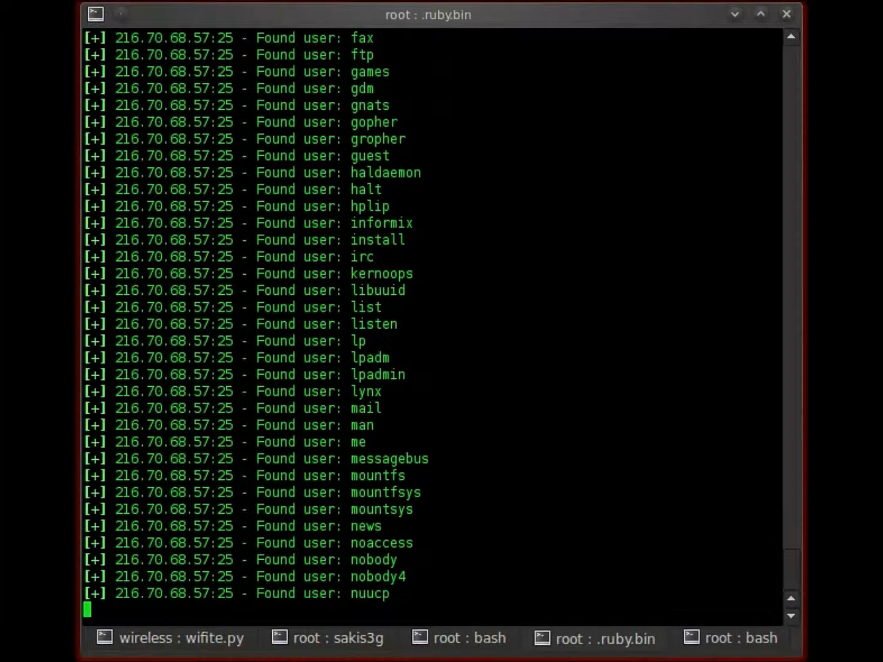
{"action": "scroll", "scroll_direction": "down", "scroll_amount": 3}
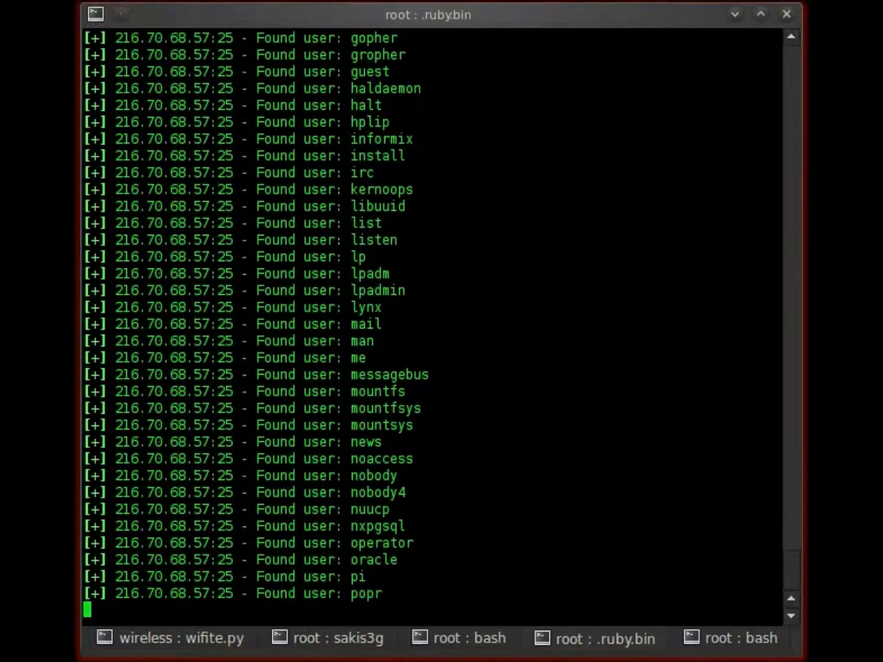
{"action": "scroll", "scroll_direction": "down", "scroll_amount": 3}
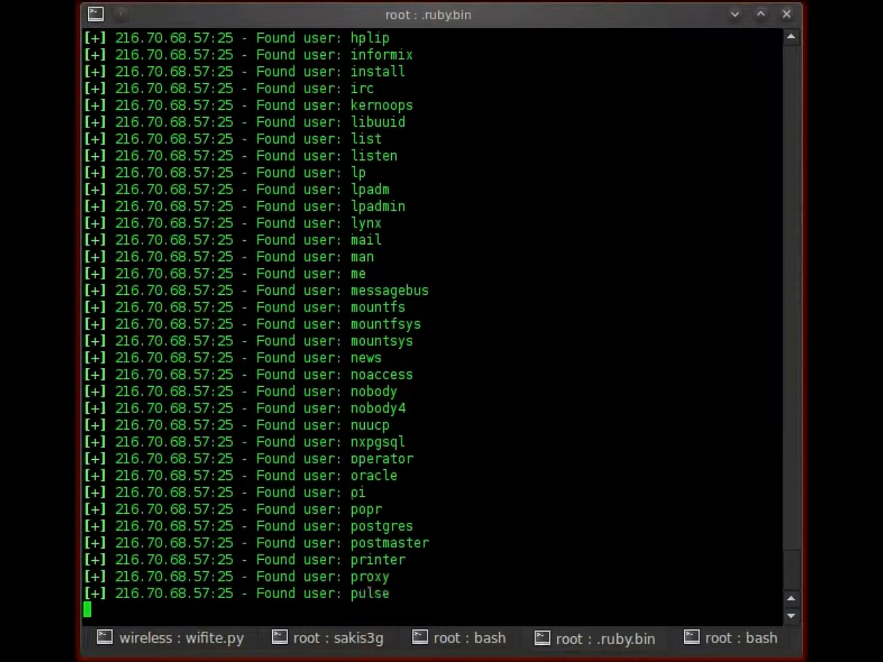
{"action": "scroll", "scroll_direction": "down", "scroll_amount": 3}
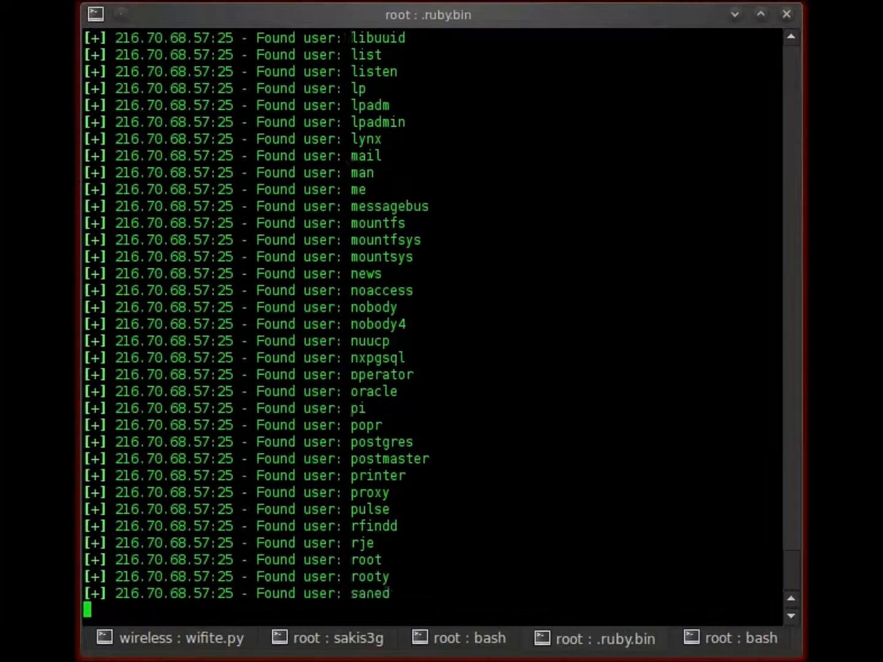
{"action": "scroll", "scroll_direction": "down", "scroll_amount": 3}
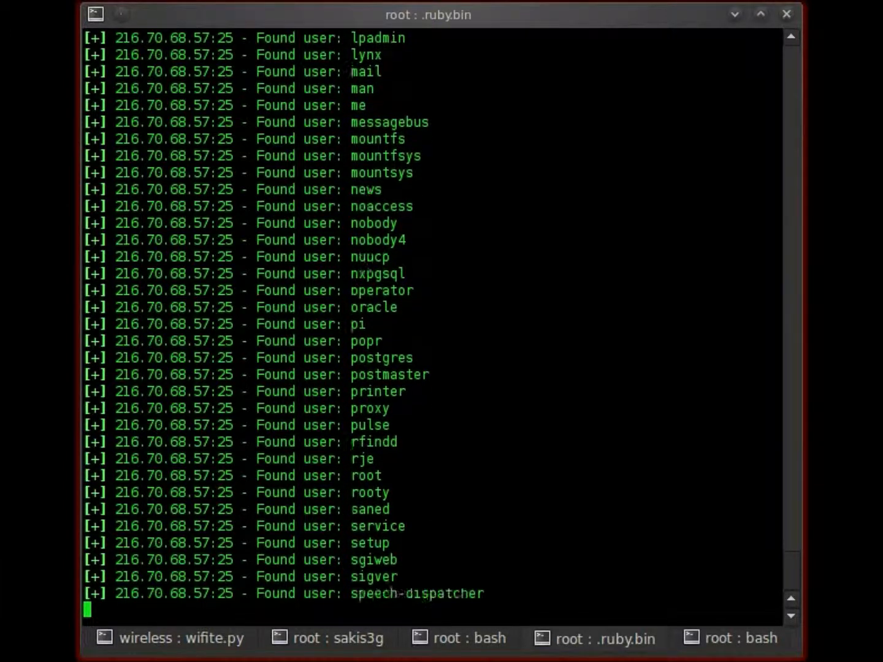
{"action": "scroll", "scroll_direction": "down", "scroll_amount": 3}
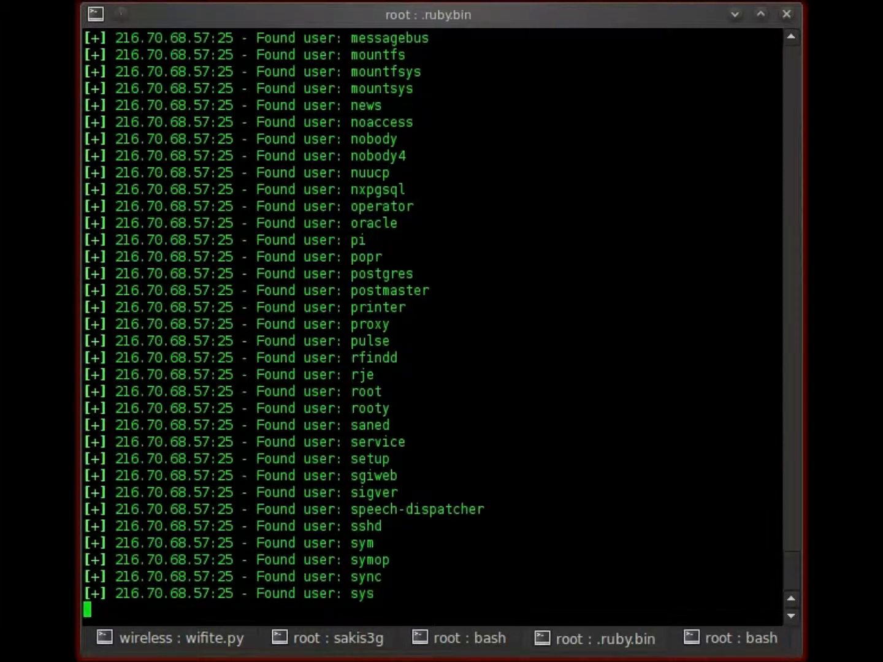
{"action": "scroll", "scroll_direction": "down", "scroll_amount": 3}
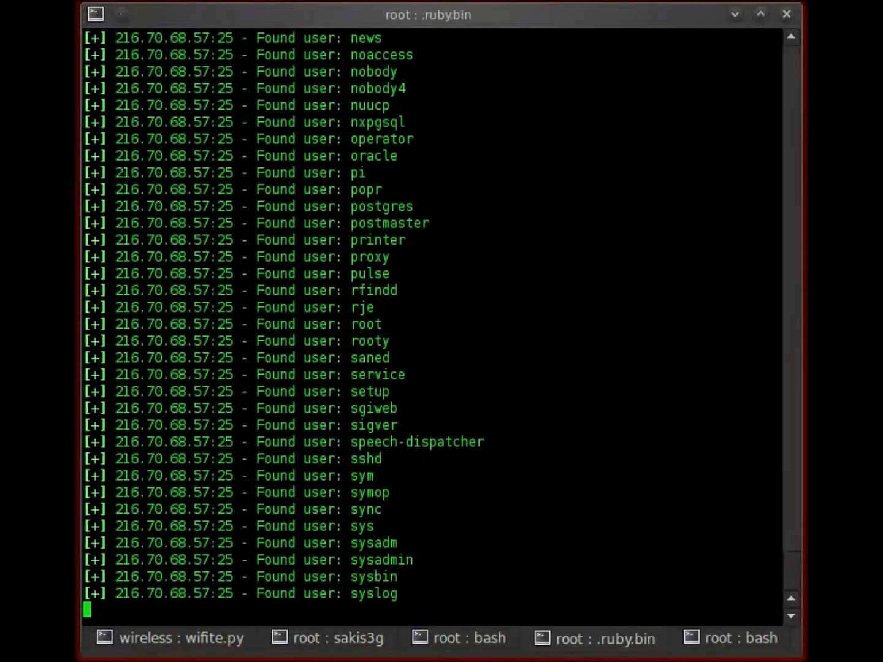
{"action": "scroll", "scroll_direction": "down", "scroll_amount": 3}
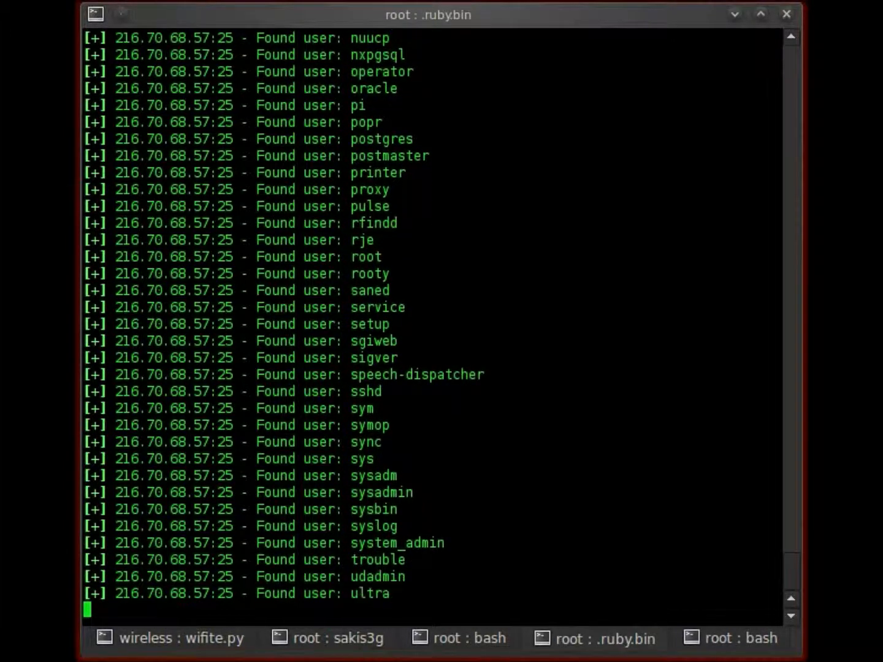
{"action": "scroll", "scroll_direction": "down", "scroll_amount": 3}
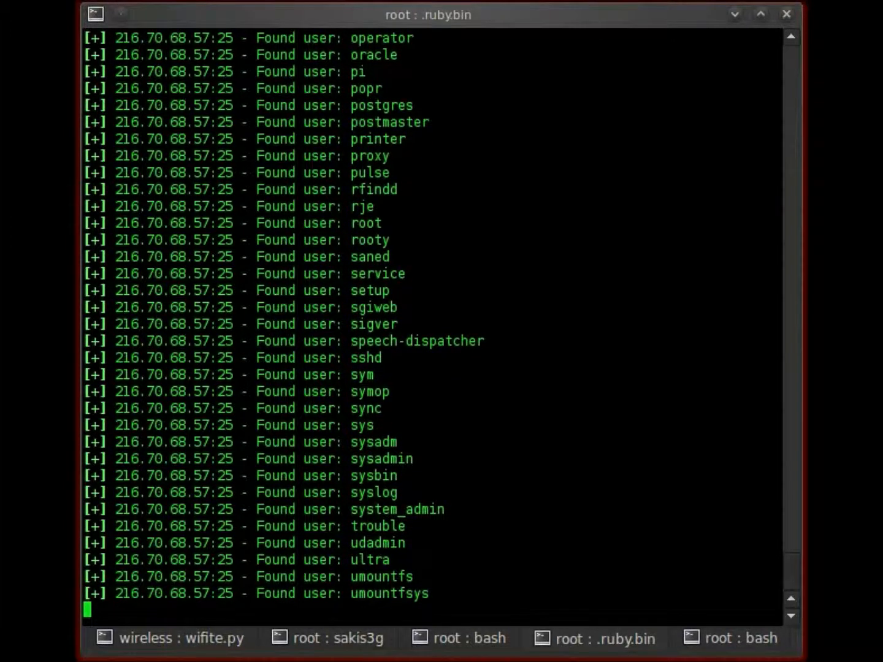
{"action": "scroll", "scroll_direction": "down", "scroll_amount": 3}
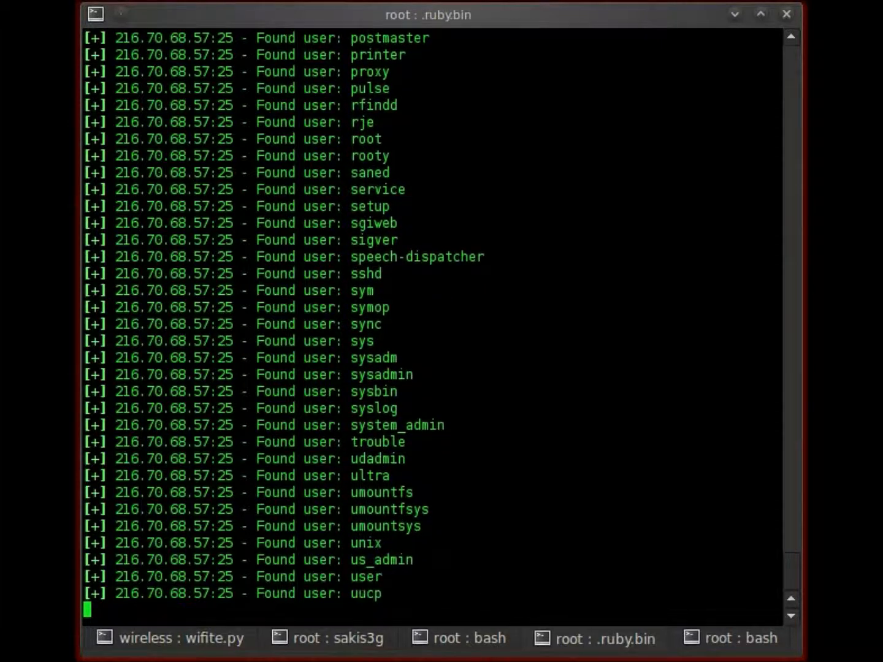
{"action": "scroll", "scroll_direction": "down", "scroll_amount": 3}
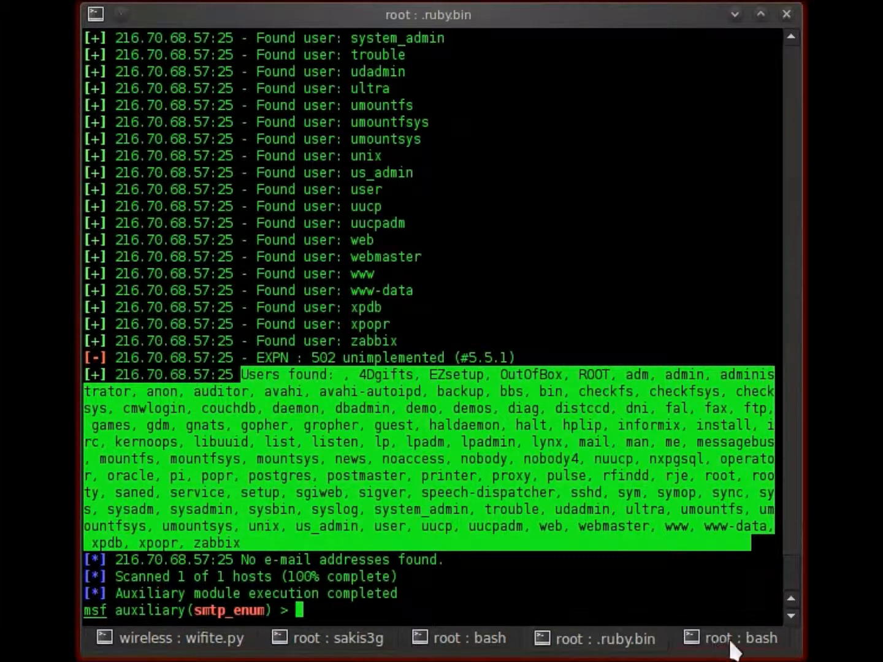
{"action": "left_click", "coordinate": [743, 637]}
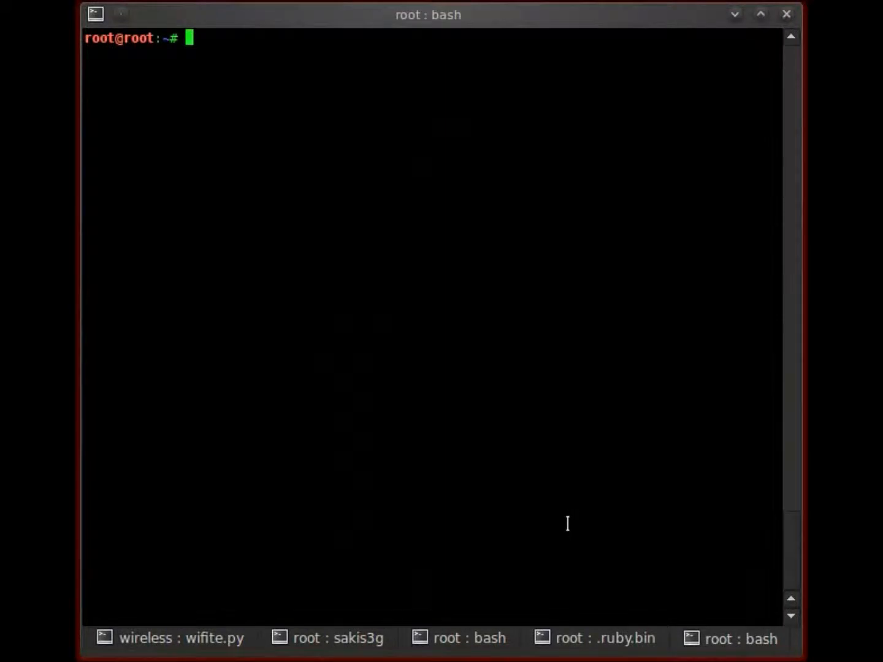
- Note that it ran through the provided list against the service to enumerate the available usernames
{"action": "type", "text": "As you can see it"}
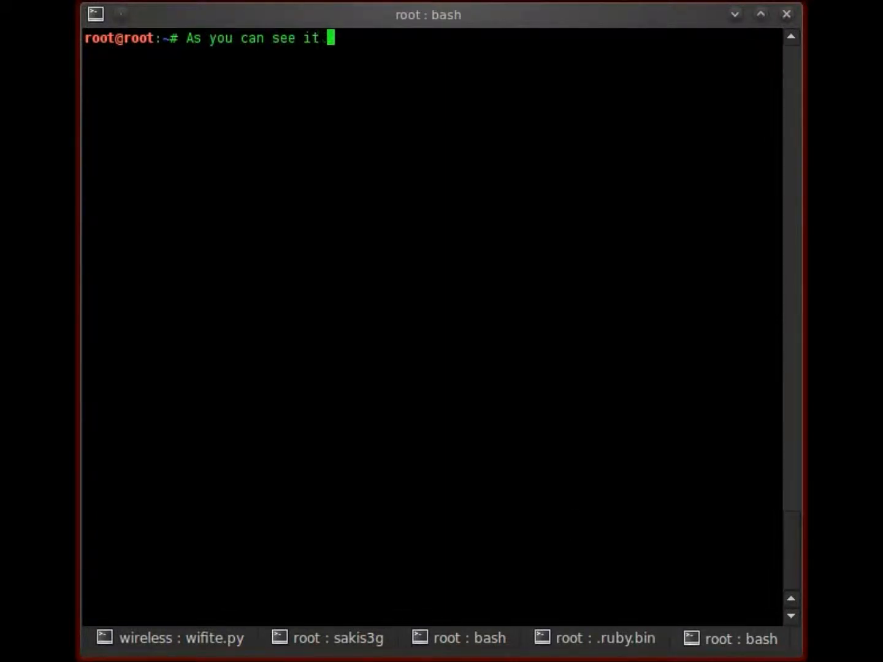
{"action": "type", "text": "ran through"}
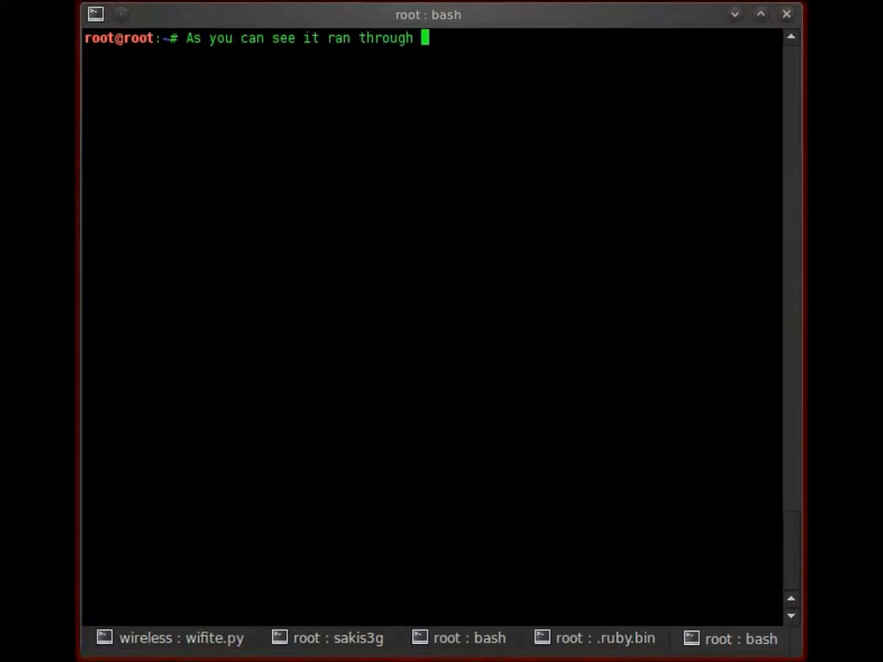
{"action": "type", "text": "the in"}
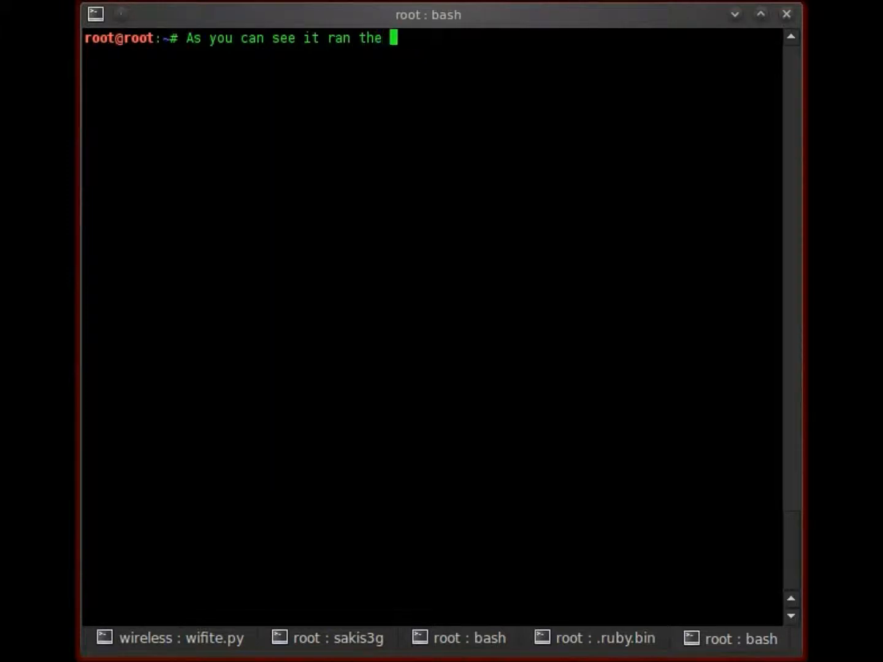
{"action": "type", "text": "lis"}
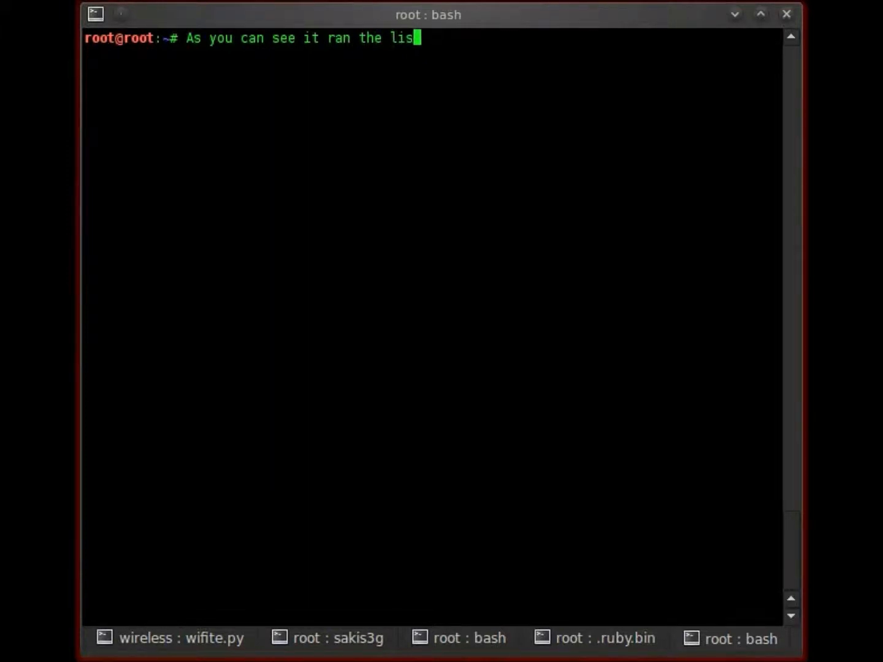
{"action": "type", "text": "t we provided ag"}
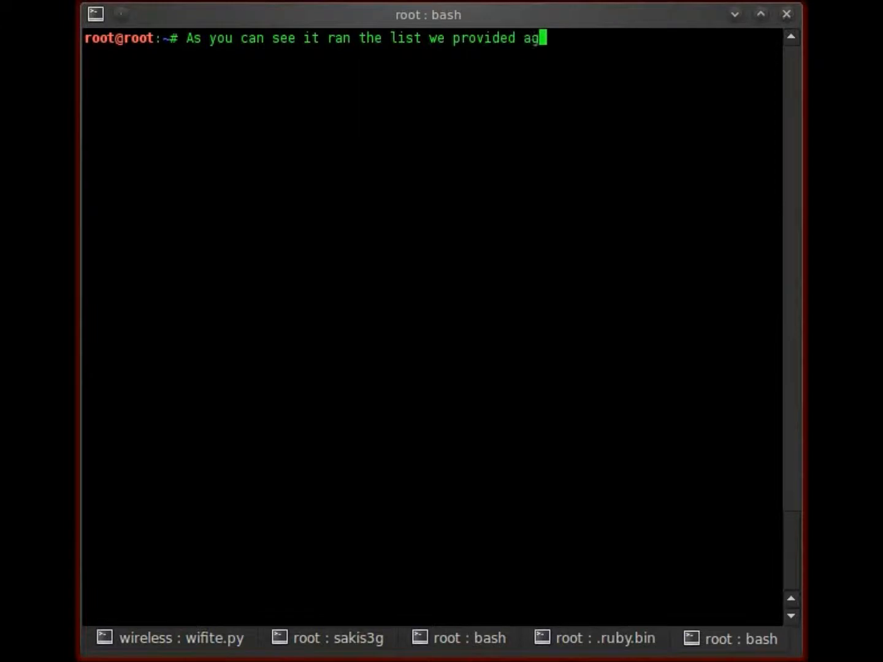
{"action": "type", "text": "ainst the service and manage"}
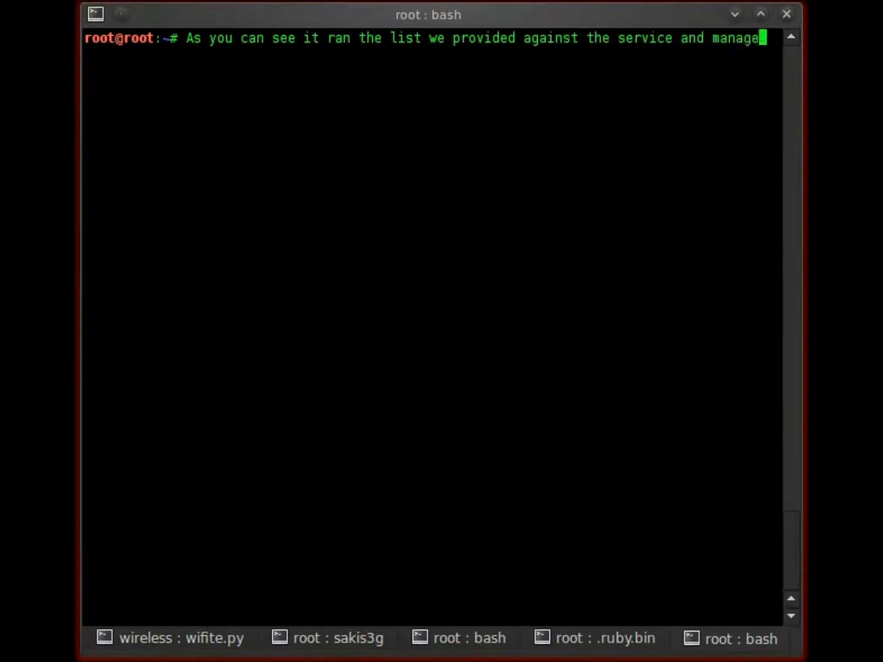
{"action": "type", "text": "d to enumerate"}
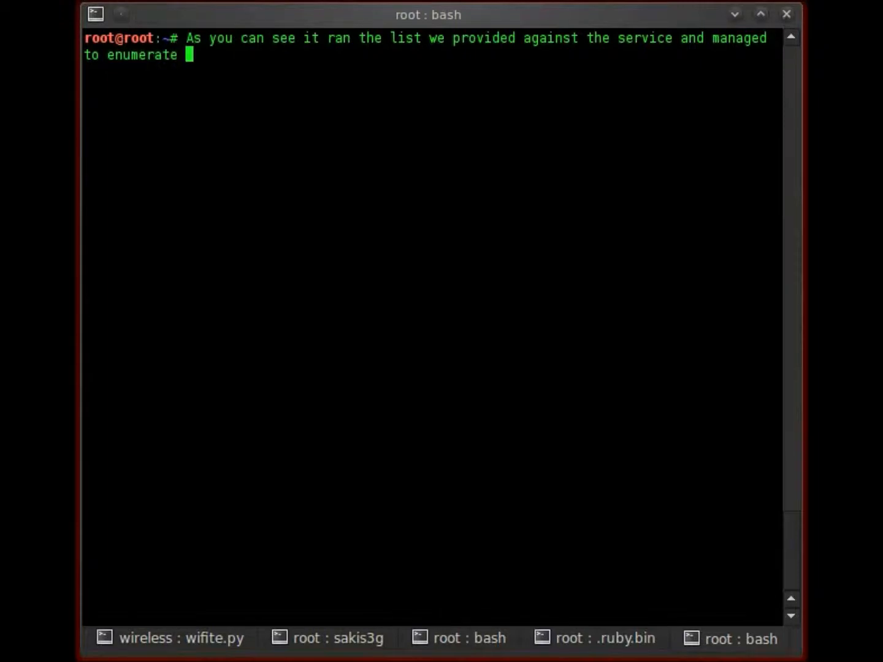
{"action": "type", "text": "the available usernames. No"}
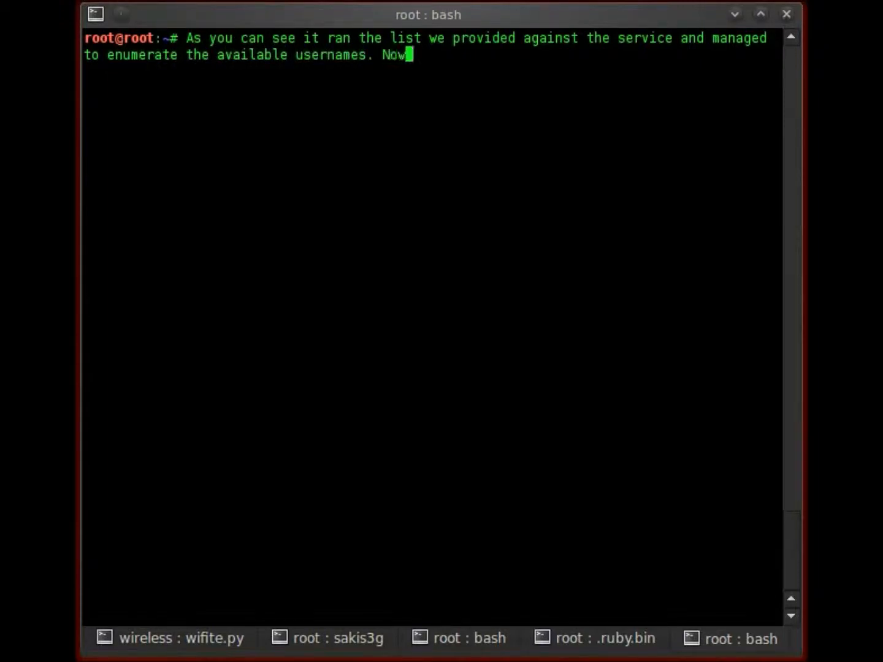
- Add that with this information one can attempt a bruteforce attack and hope to get the password
{"action": "type", "text": "with this information"}
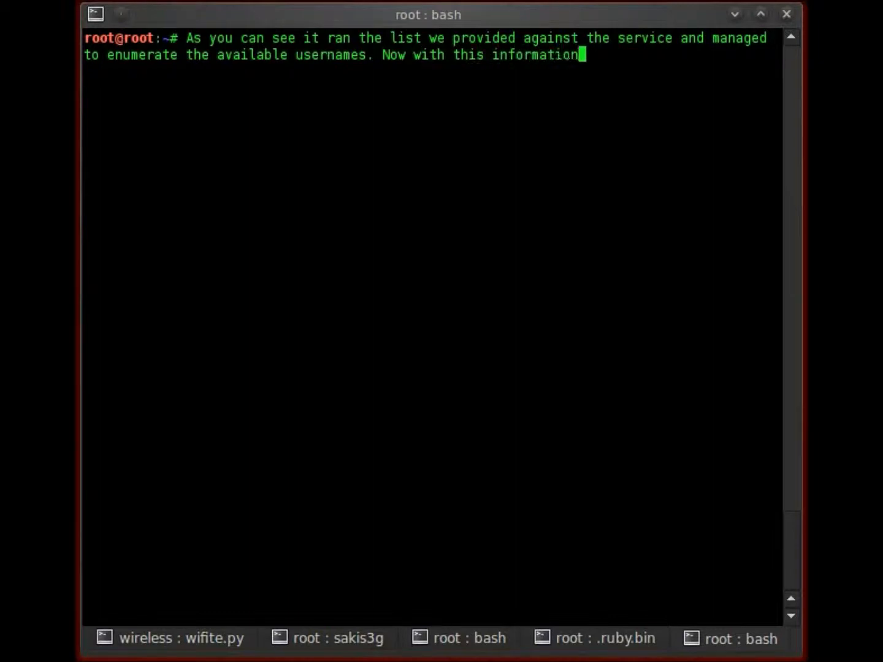
{"action": "type", "text": "we can prov"}
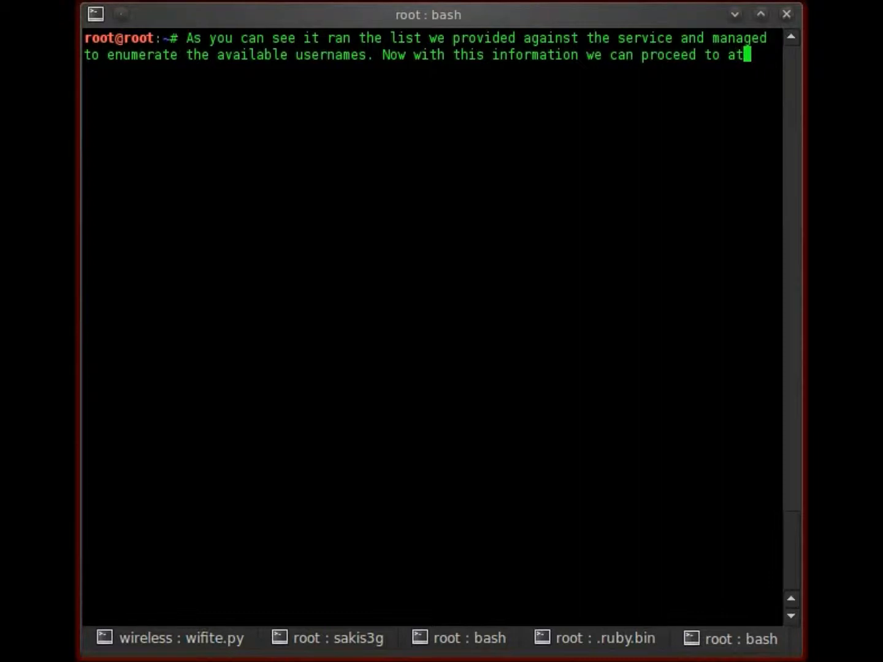
{"action": "type", "text": "tempt a brut"}
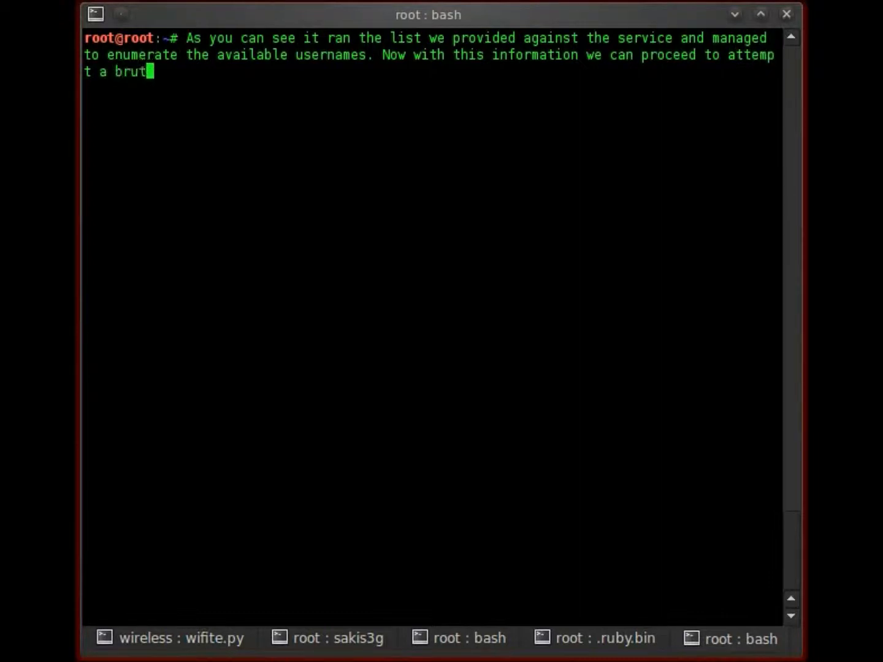
{"action": "type", "text": "eforce attack"}
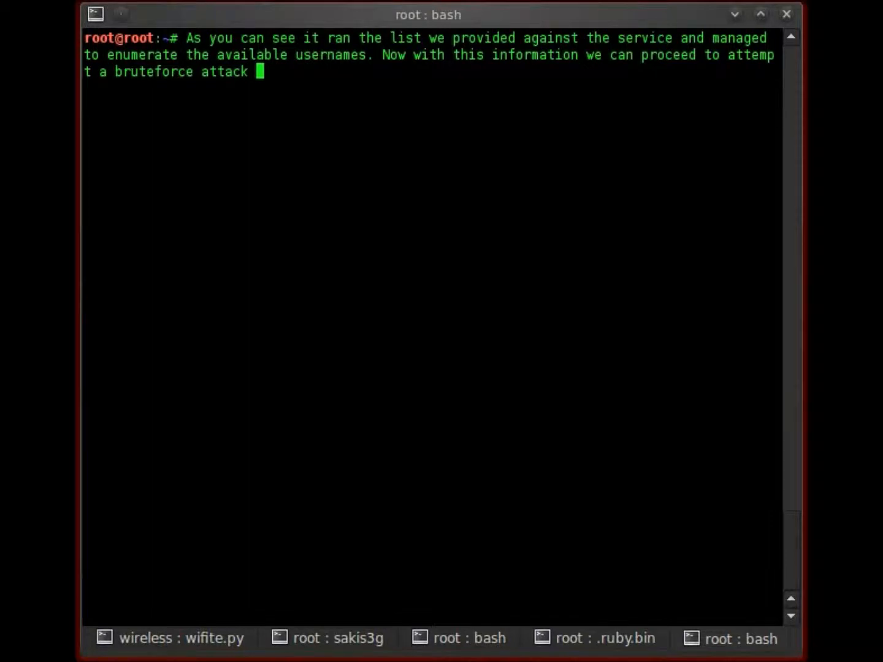
{"action": "type", "text": "etc etc......"}
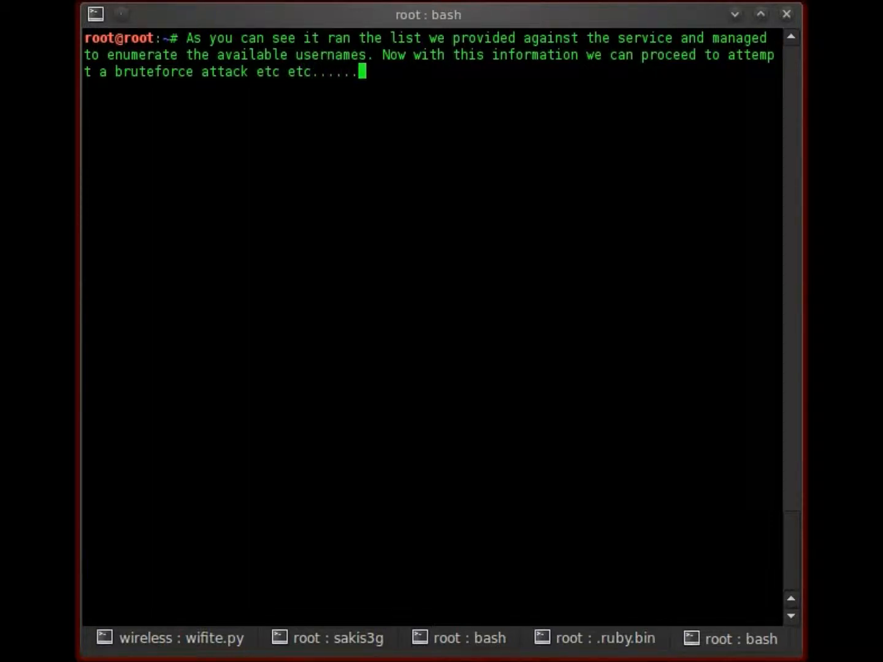
{"action": "type", "text": "and"}
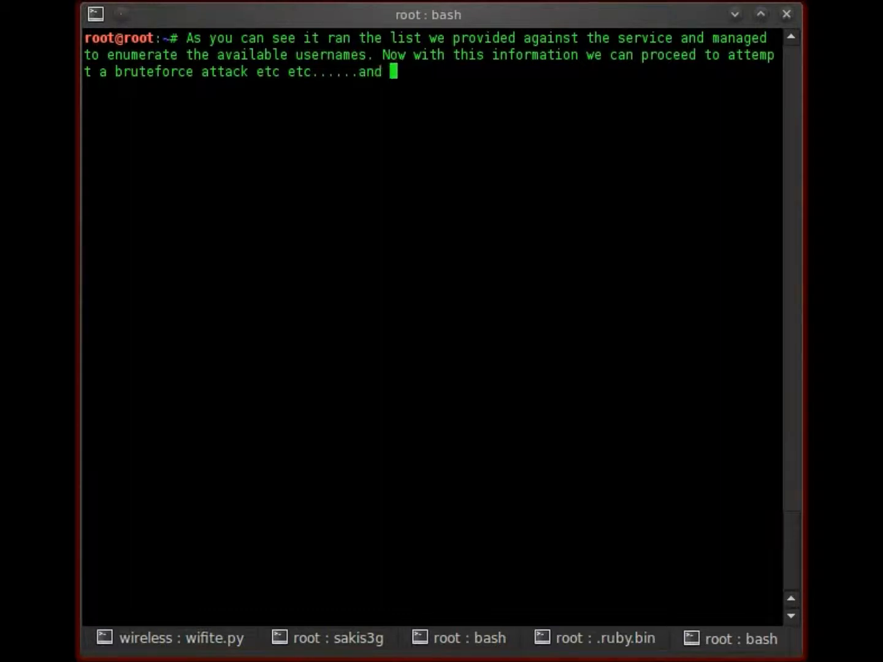
{"action": "type", "text": "hope to"}
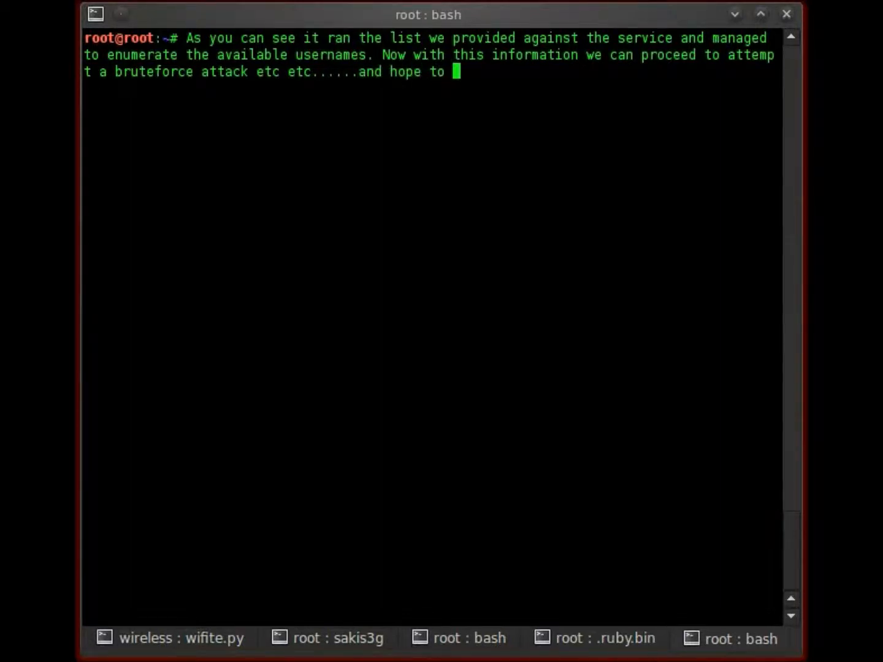
{"action": "type", "text": "g"}
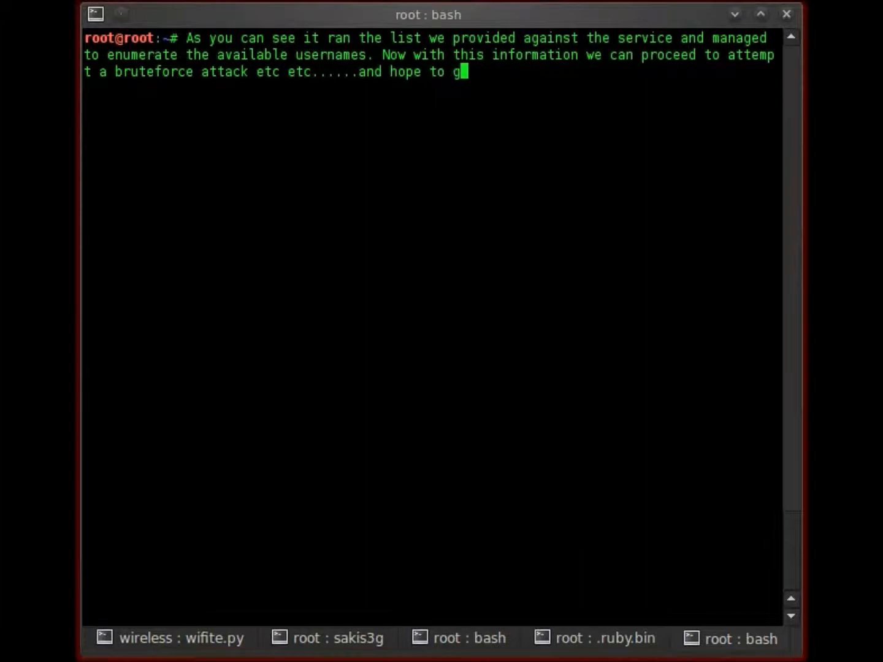
{"action": "type", "text": "et the password."}
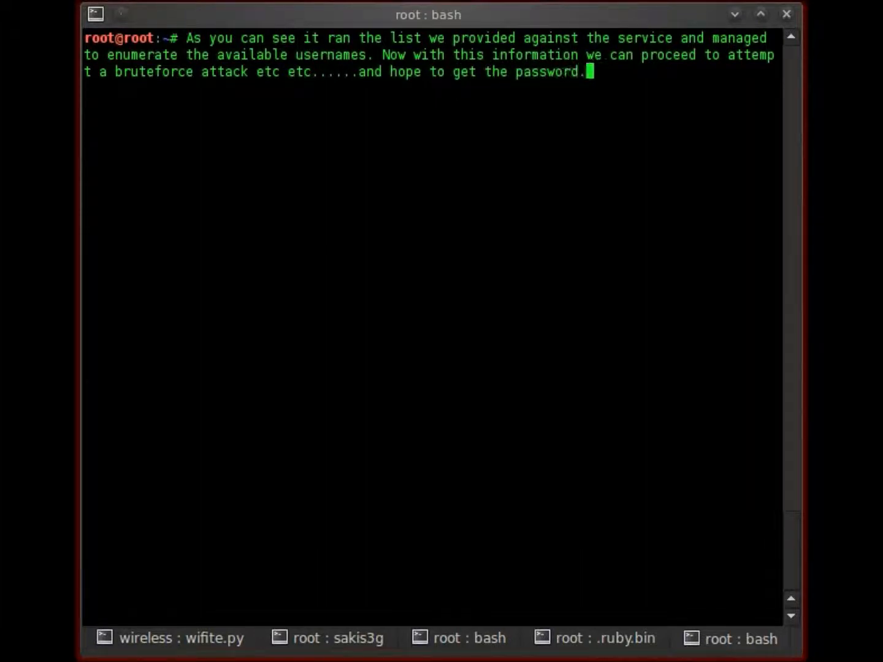
{"action": "type", "text": "Very absic"}
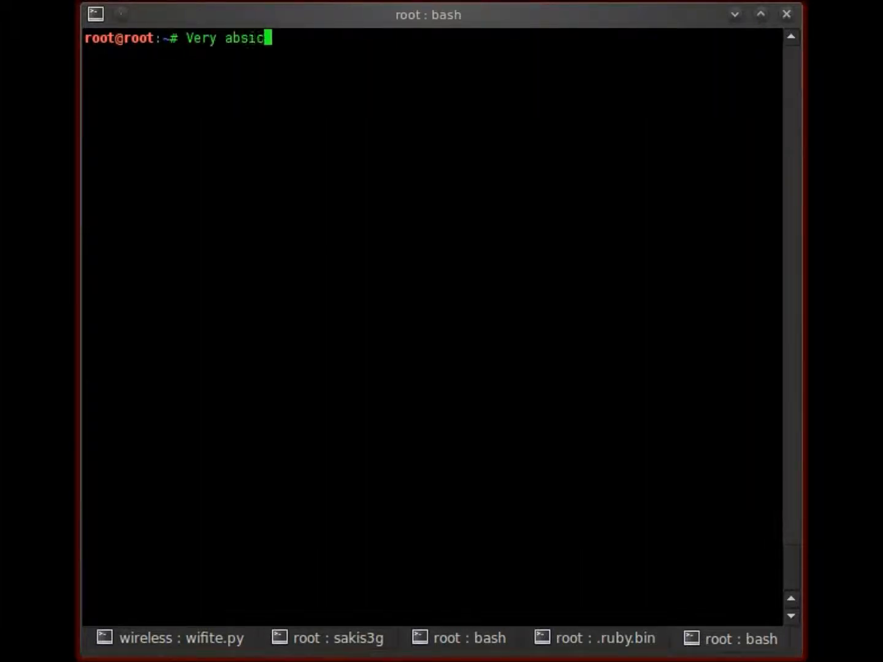
- Type a 'Very basic' remark and begin the sign-off 'SO till nex'
{"action": "type", "text": "basic s"}
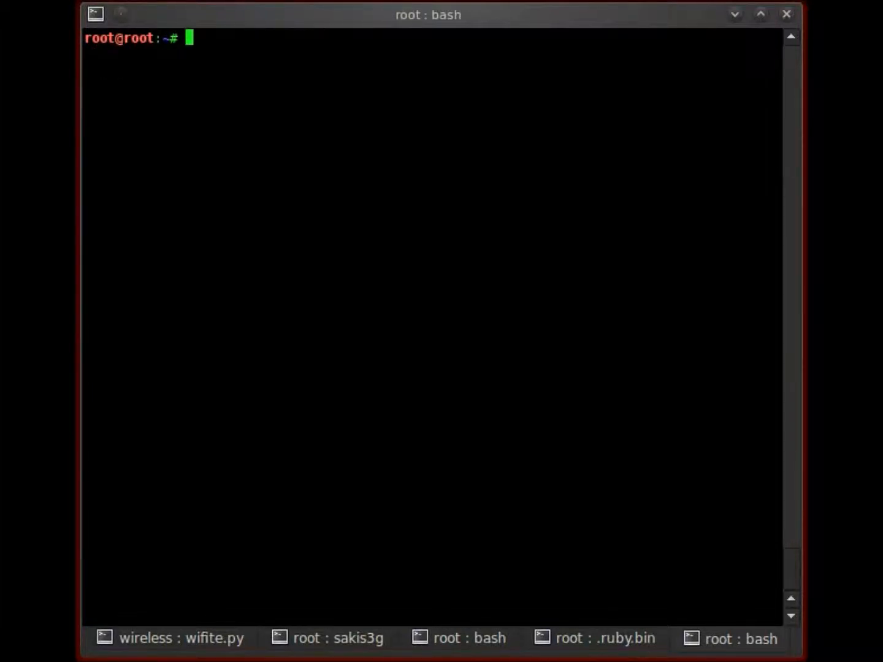
{"action": "type", "text": "SO till nex"}
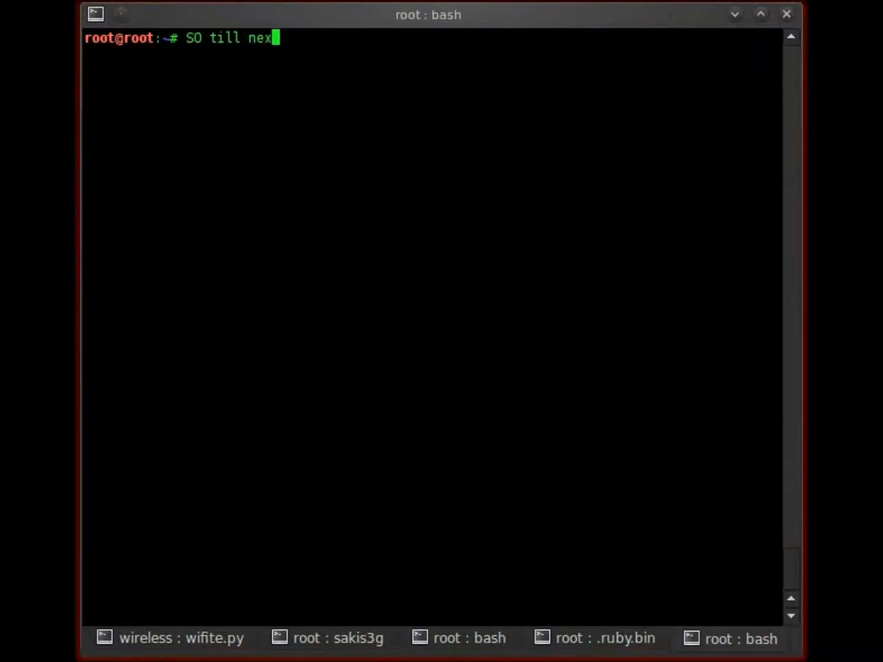